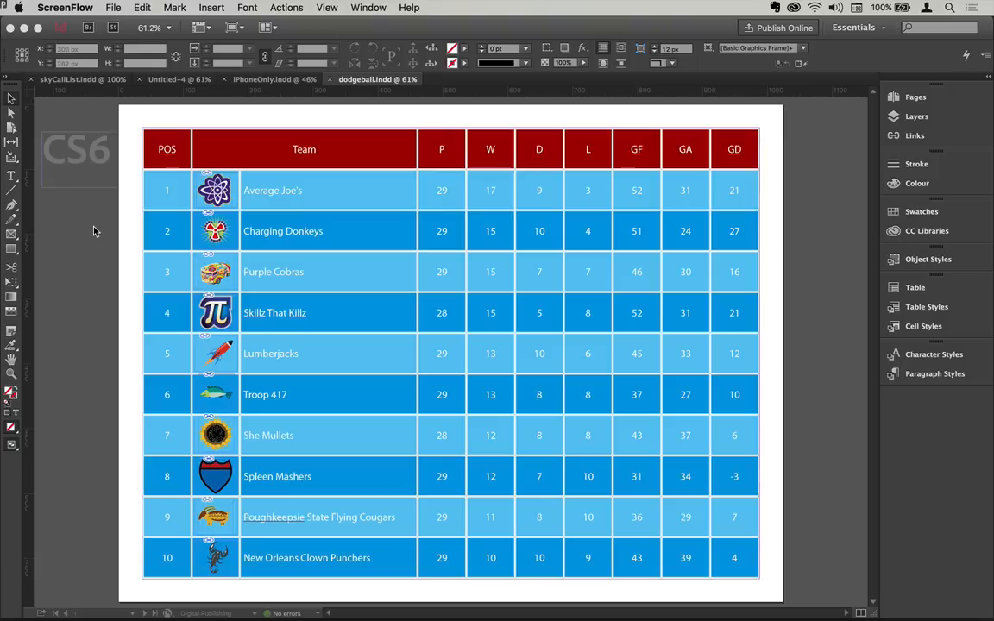
mouse_move(100, 214)
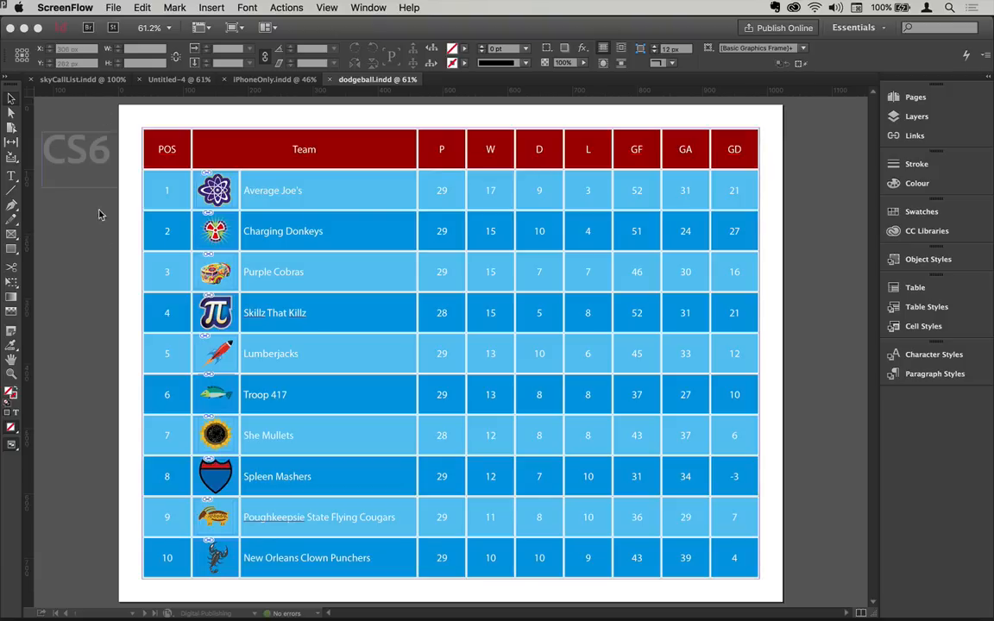
mouse_move(552, 211)
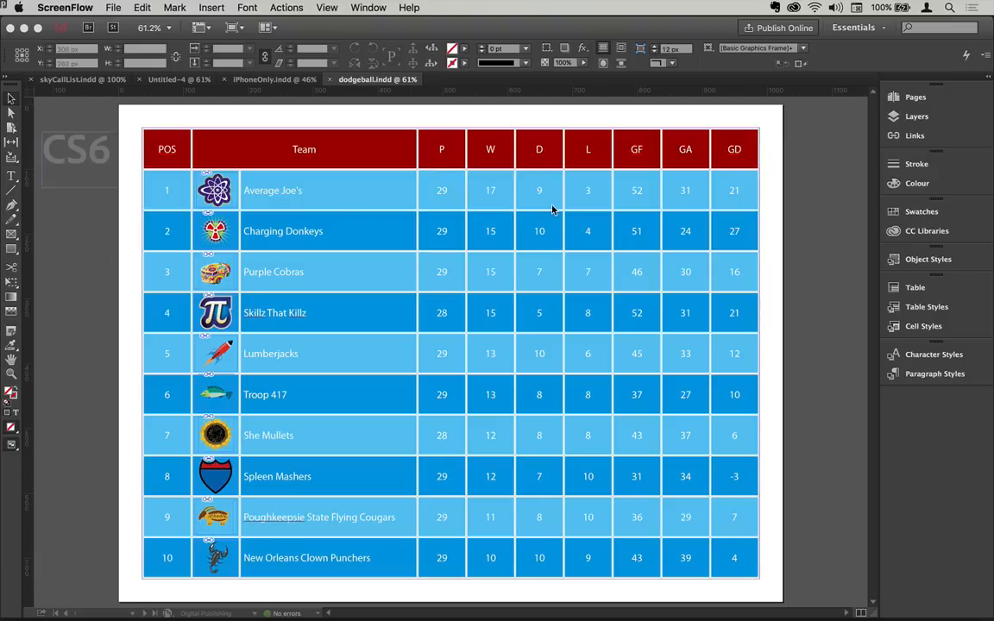
mouse_move(283, 224)
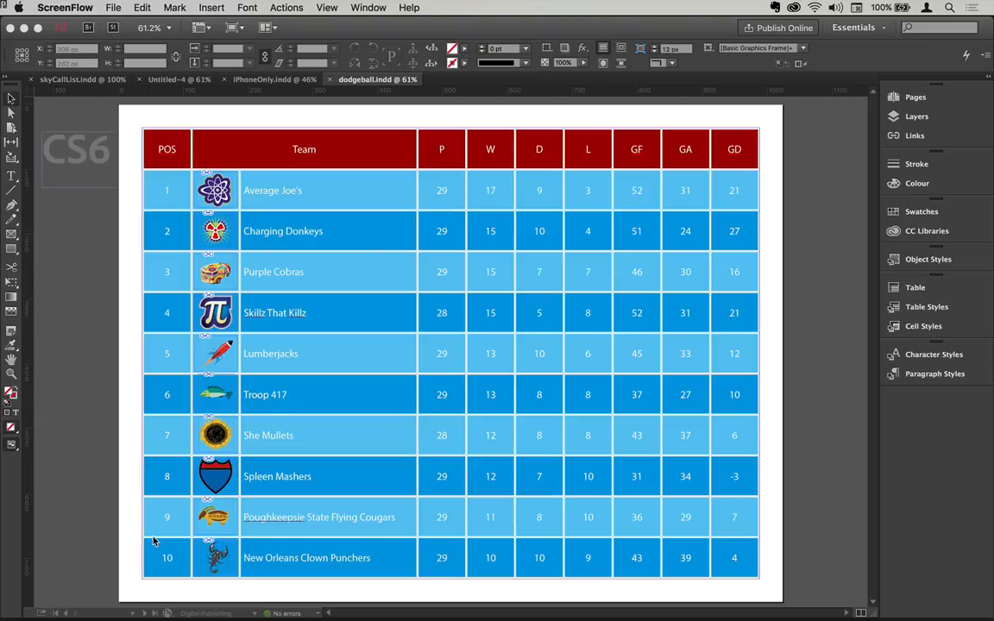
mouse_move(504, 197)
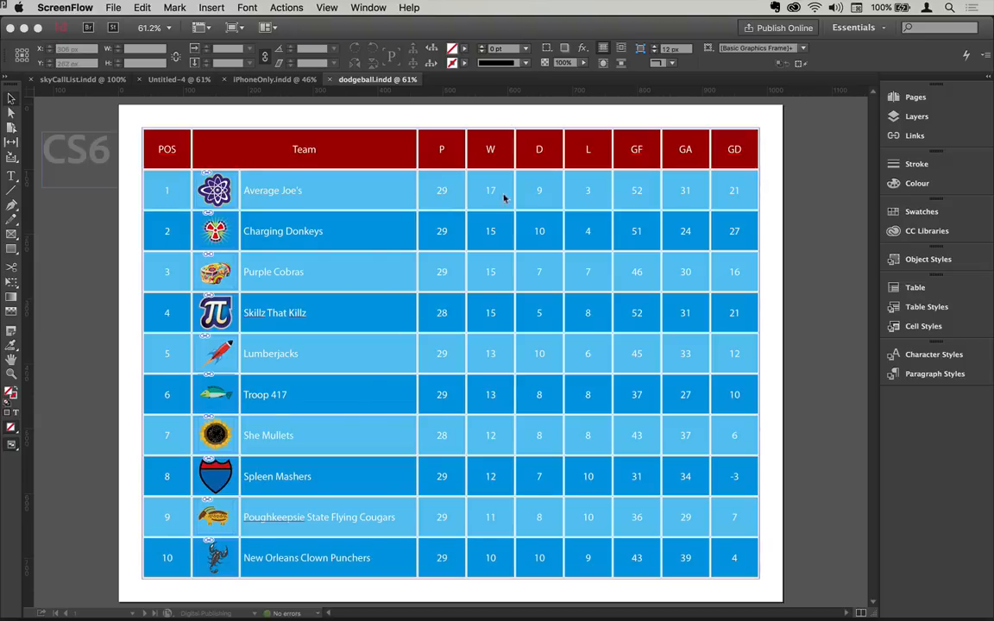
mouse_move(290, 250)
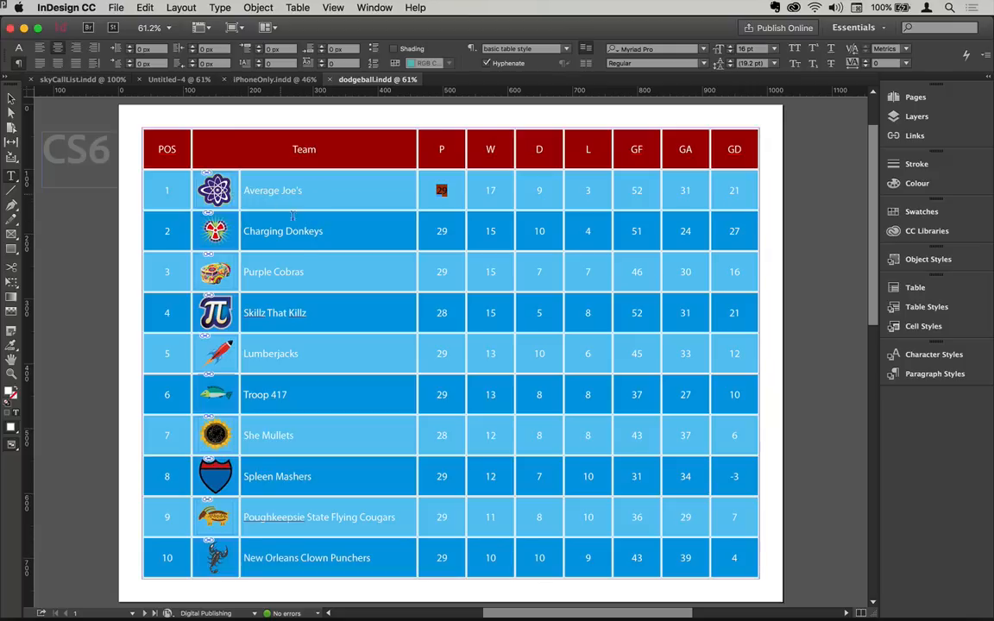
mouse_move(132, 205)
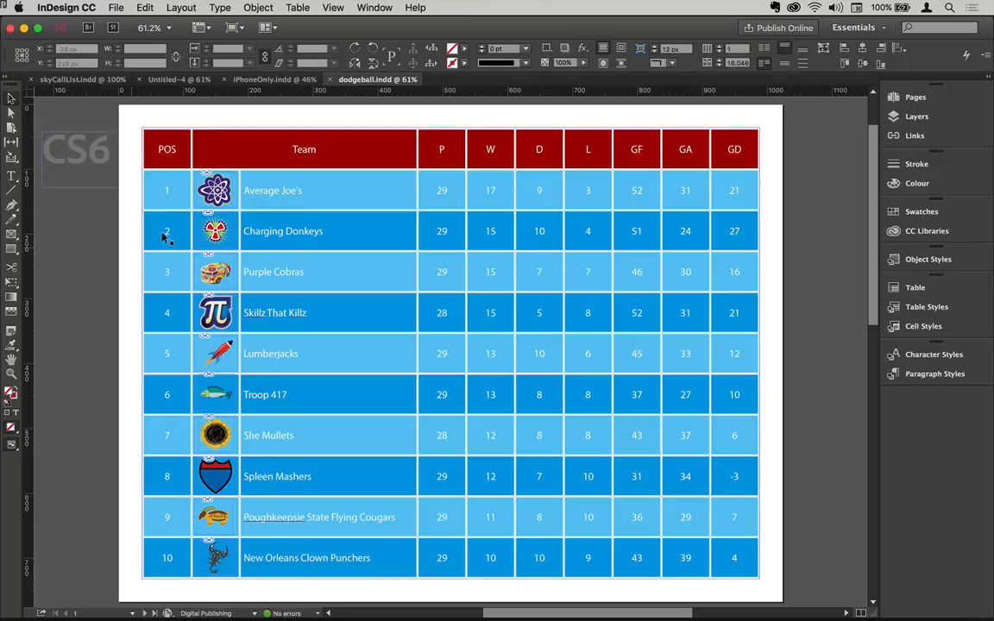
Step: Insert one blank row above the first team's row, then begin selecting the POS numbers
click(166, 230)
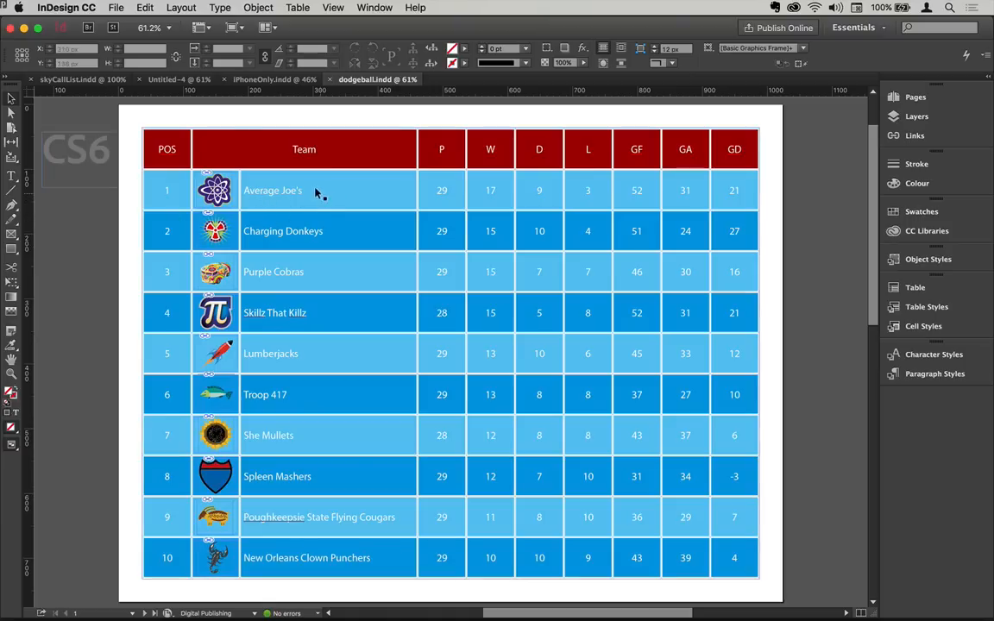
click(333, 191)
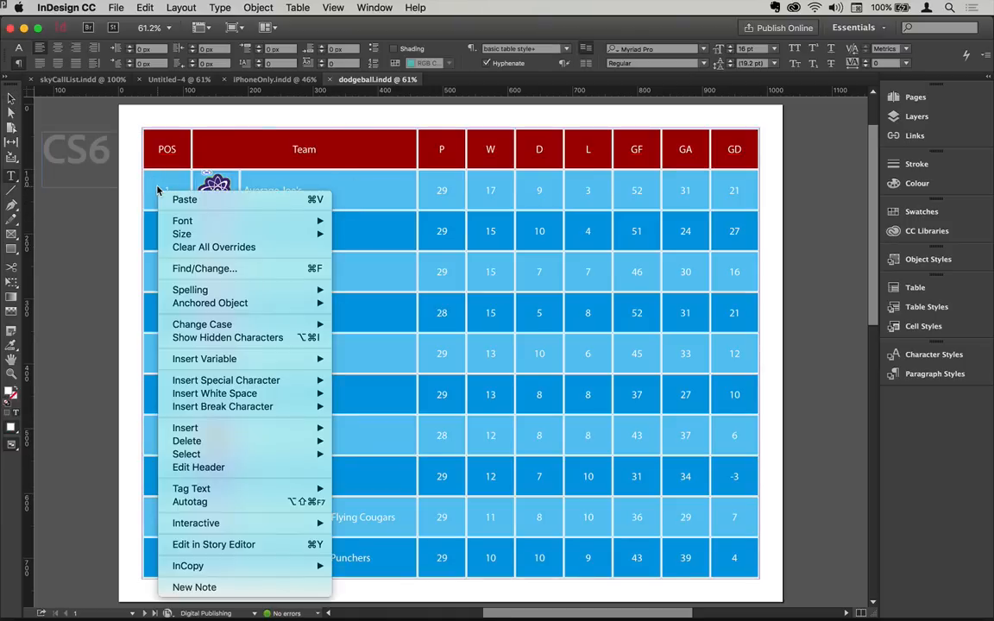
mouse_move(184, 427)
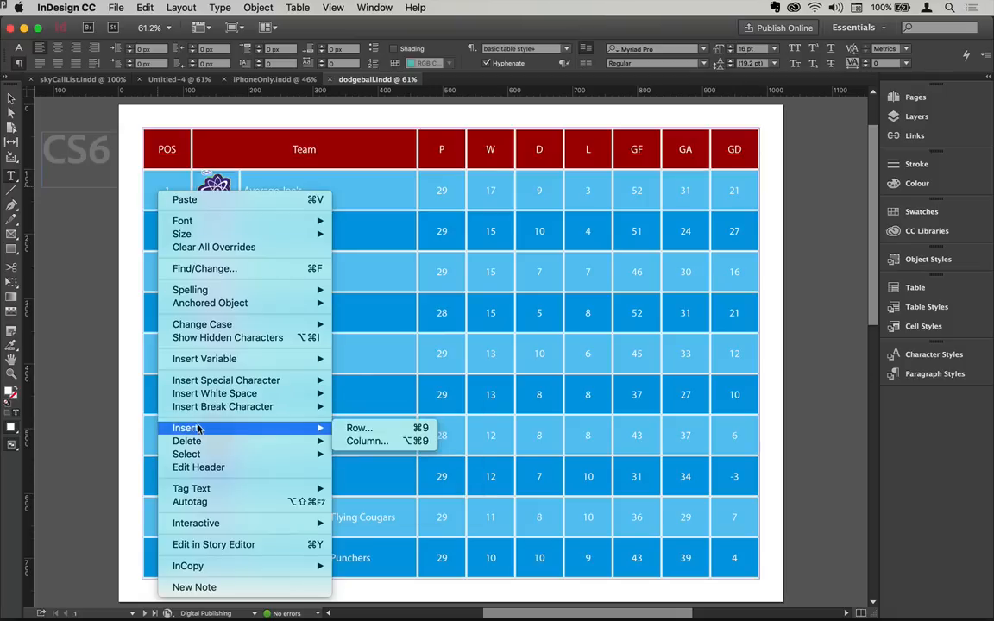
click(359, 427)
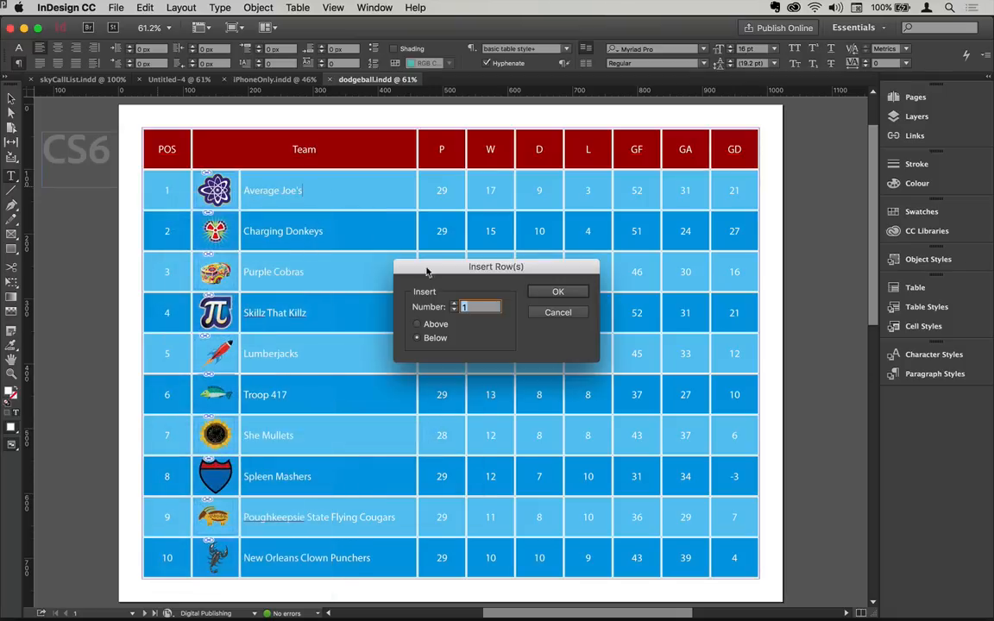
click(417, 324)
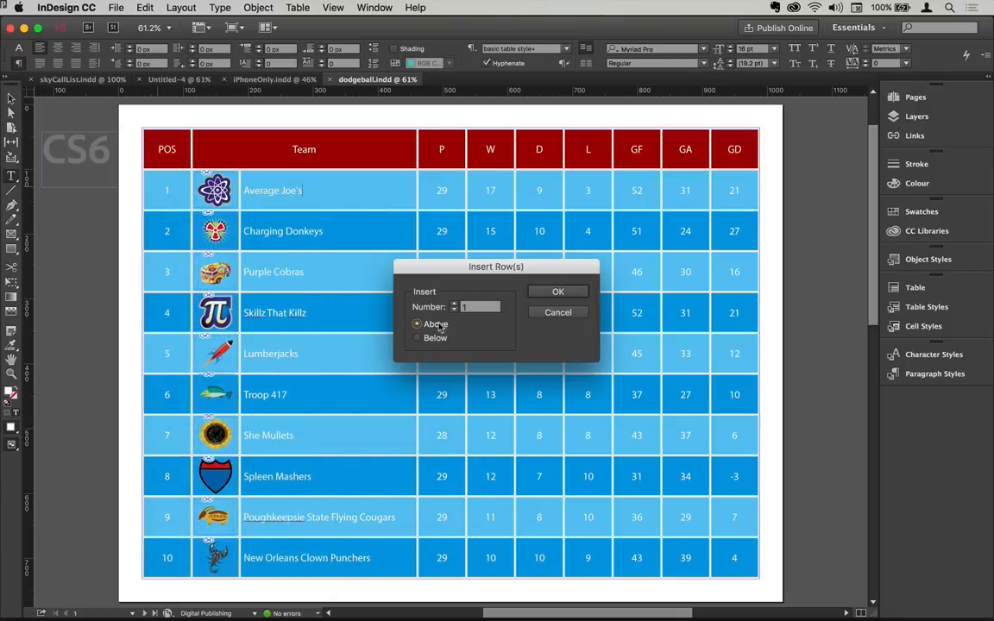
click(557, 290)
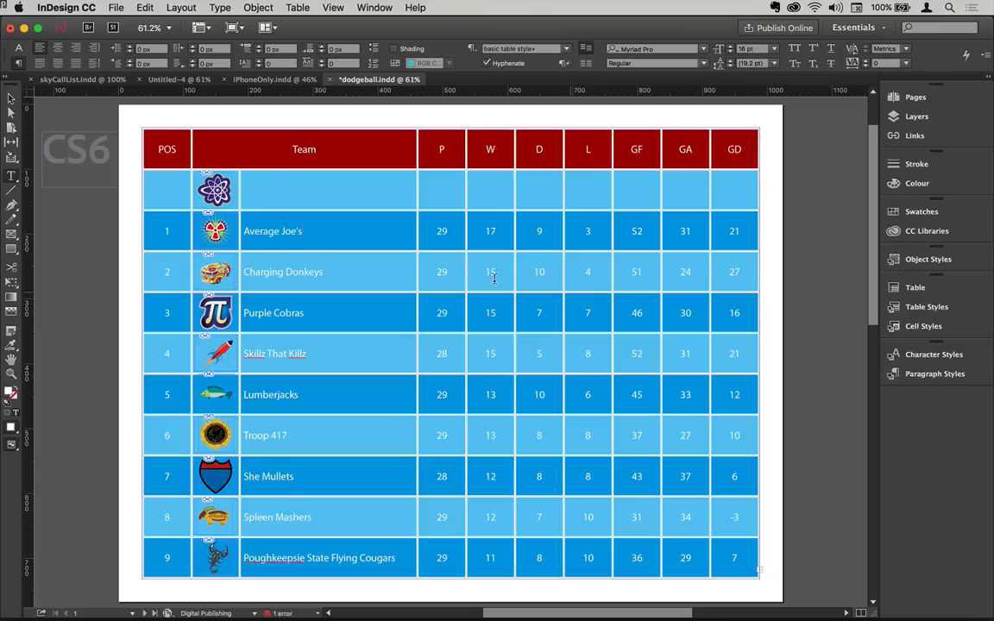
mouse_move(153, 269)
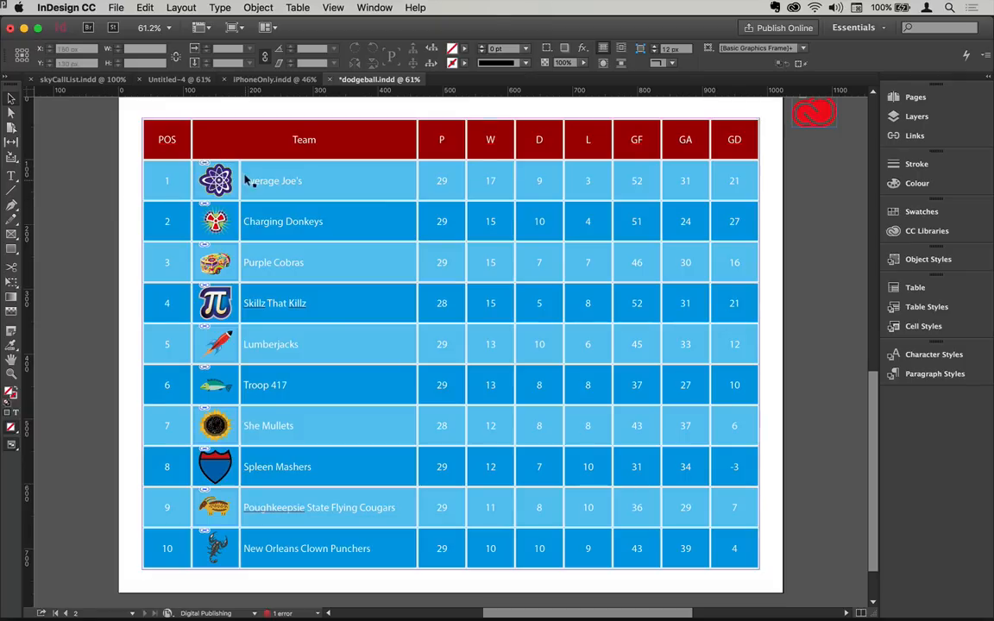
mouse_move(190, 188)
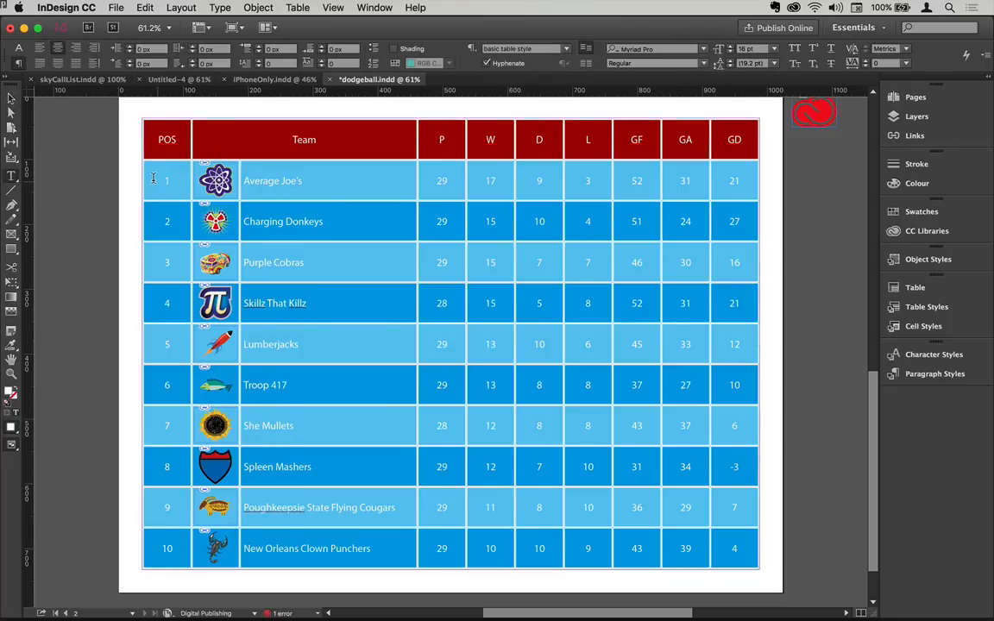
click(167, 180)
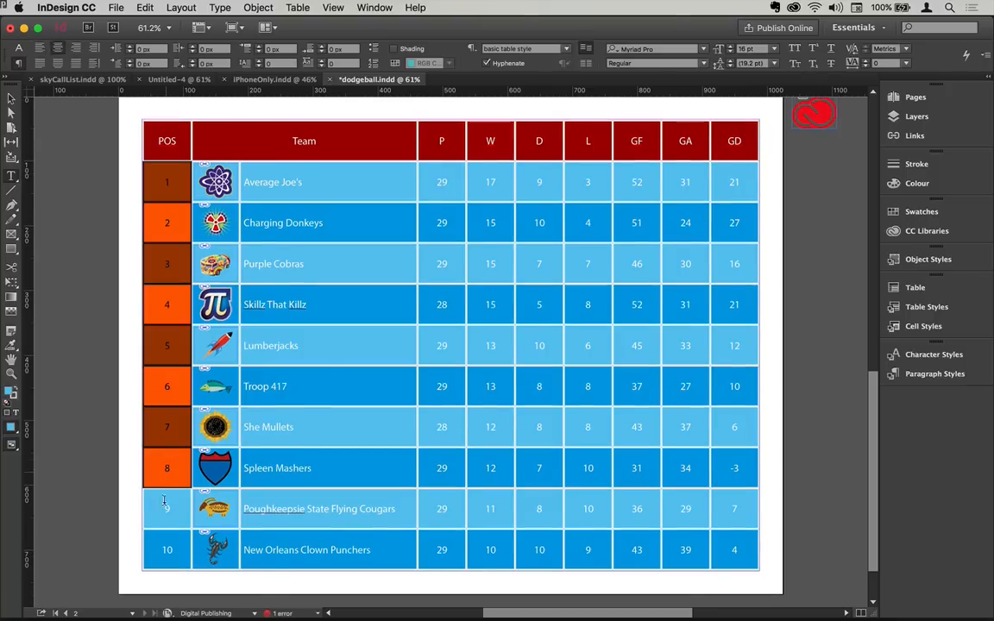
click(167, 509)
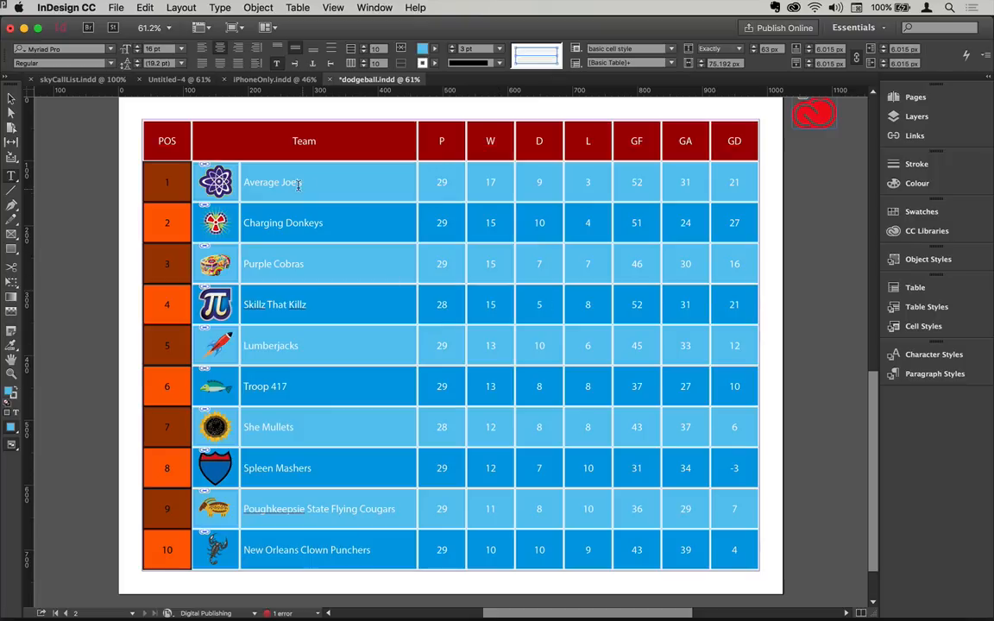
click(167, 181)
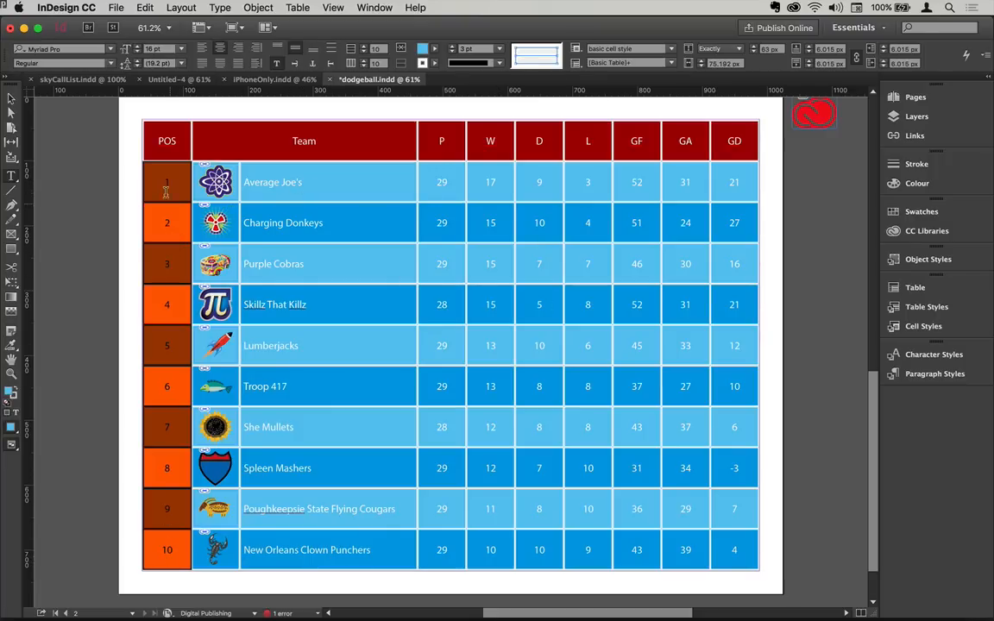
click(167, 182)
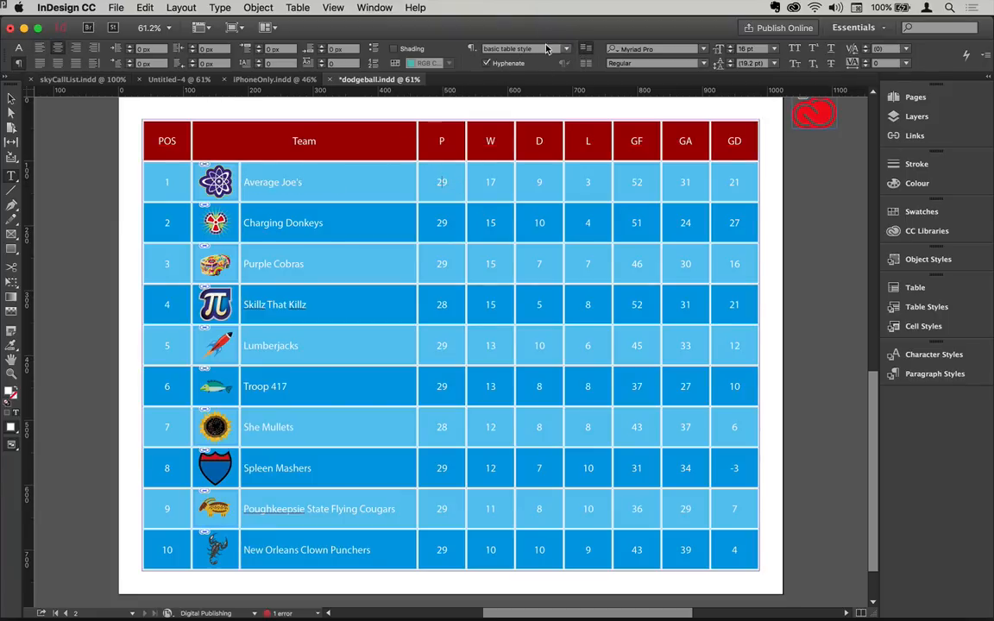
Step: Inspect the basic table style's Character Colour and Basic Character Formats, cancelling without changes
click(566, 49)
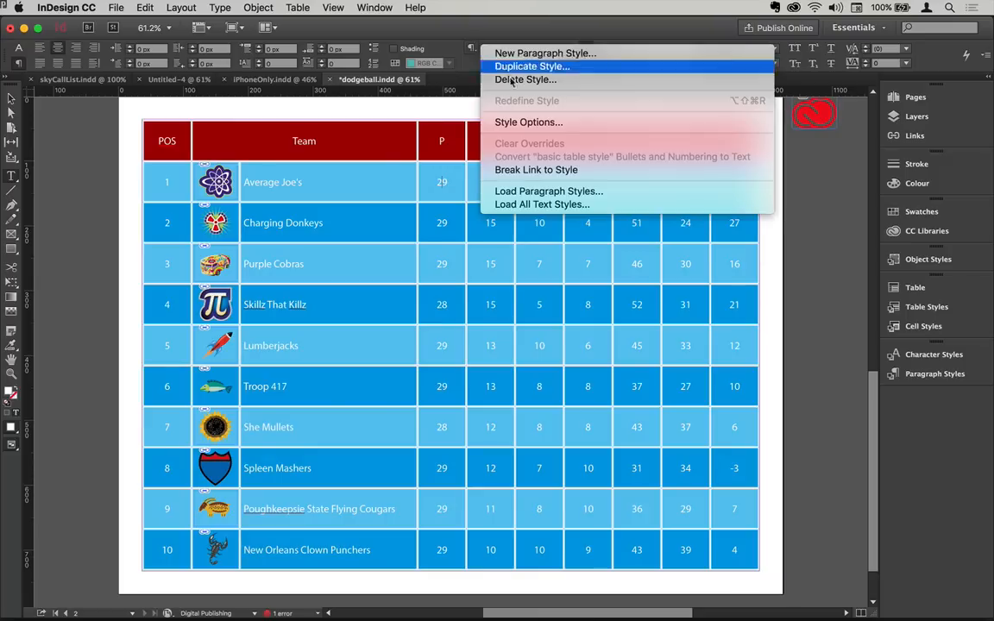
click(528, 122)
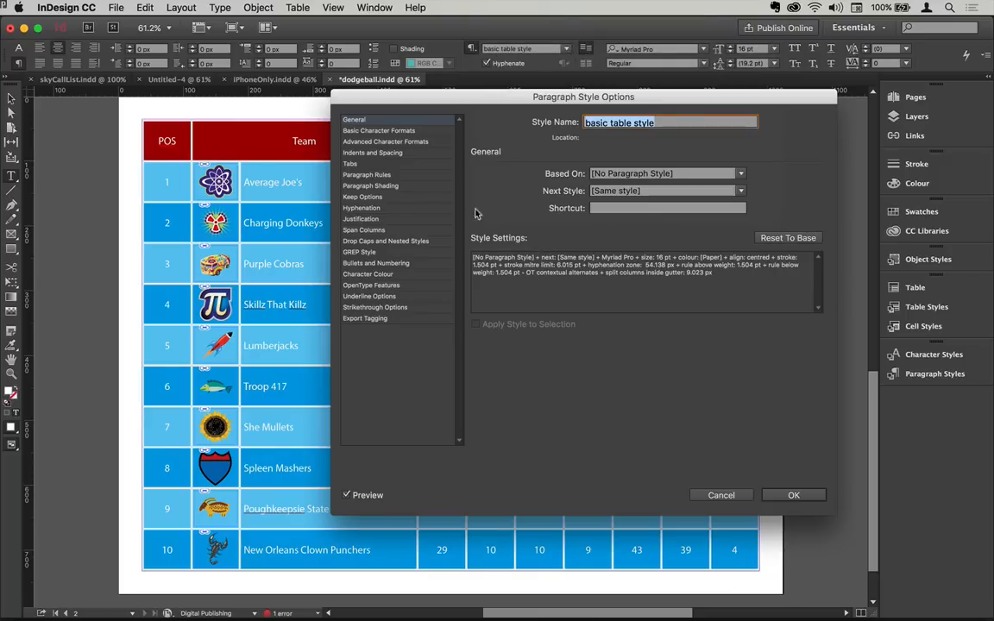
click(368, 273)
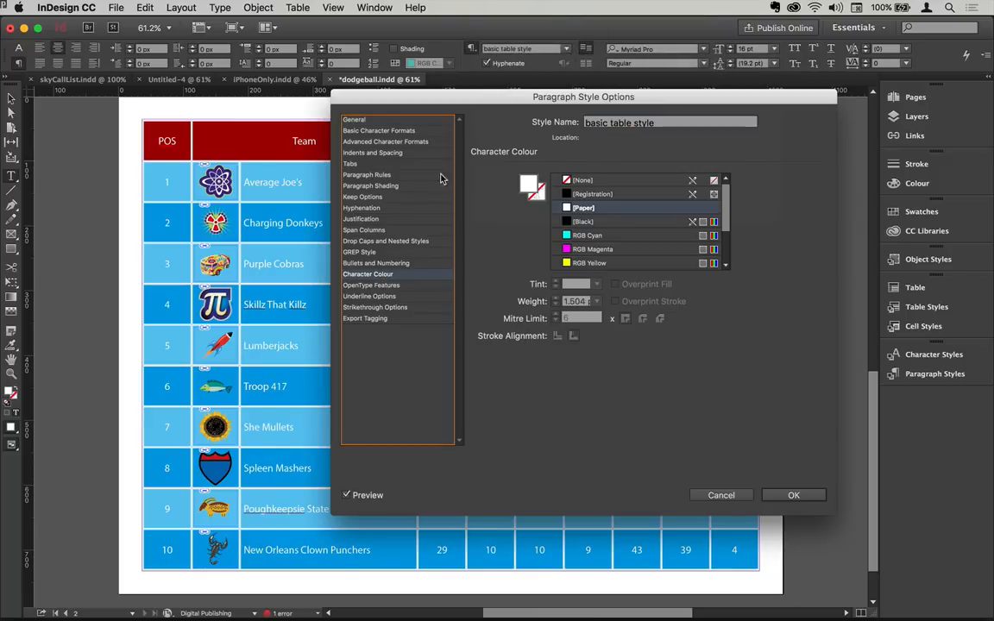
click(379, 130)
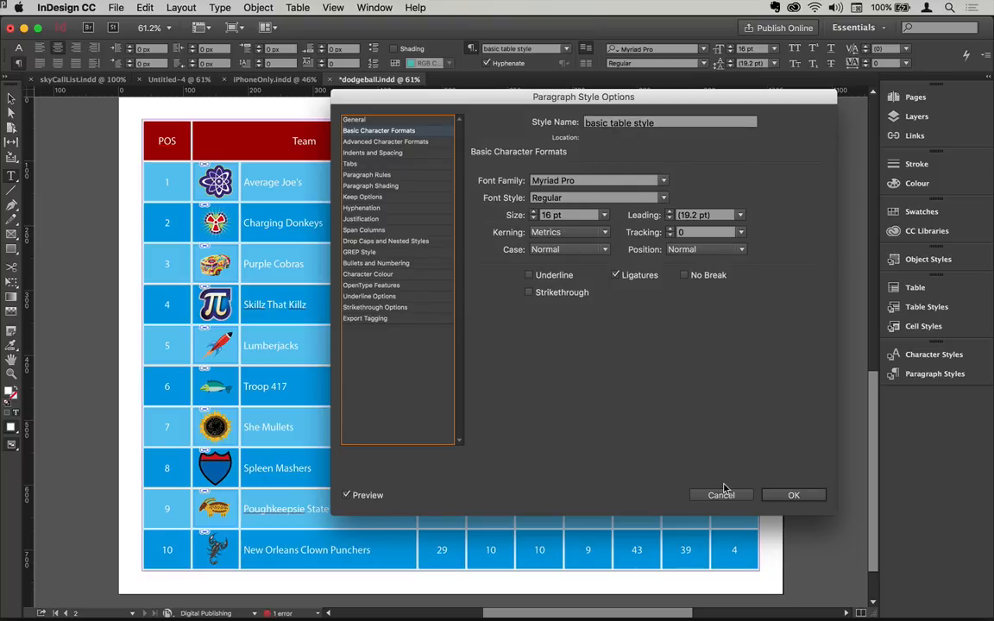
mouse_move(721, 495)
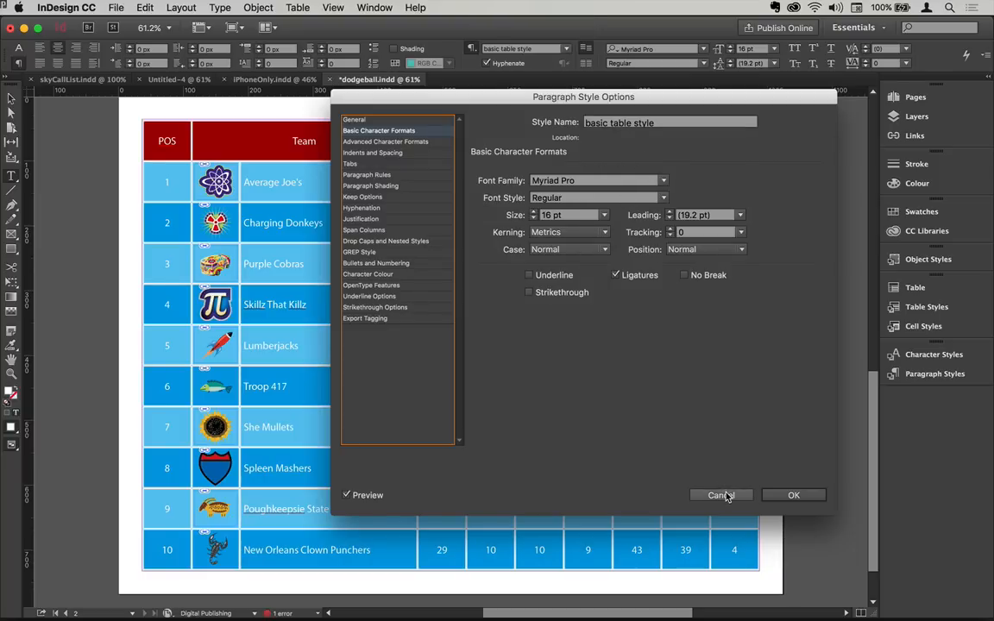
click(720, 495)
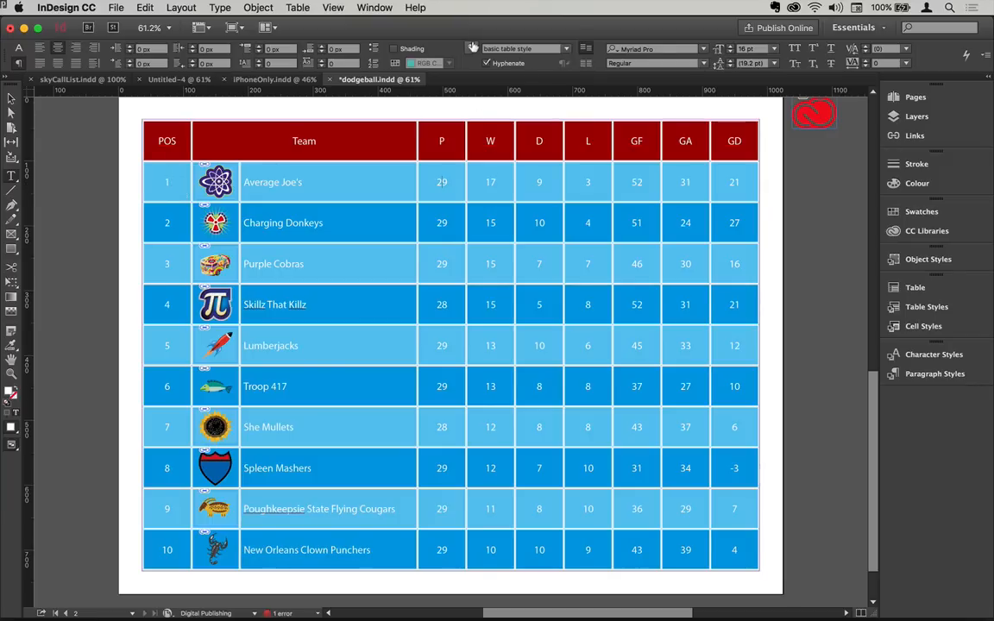
mouse_move(473, 47)
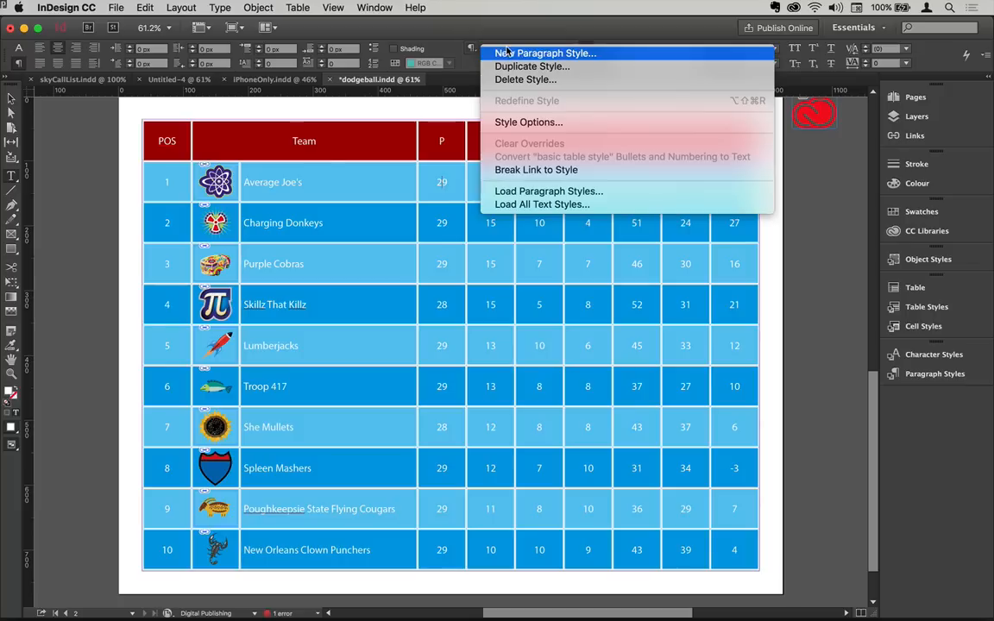
Step: Create the 'autonumber' paragraph style with Bullets and Numbering List Type set to Numbers
click(545, 52)
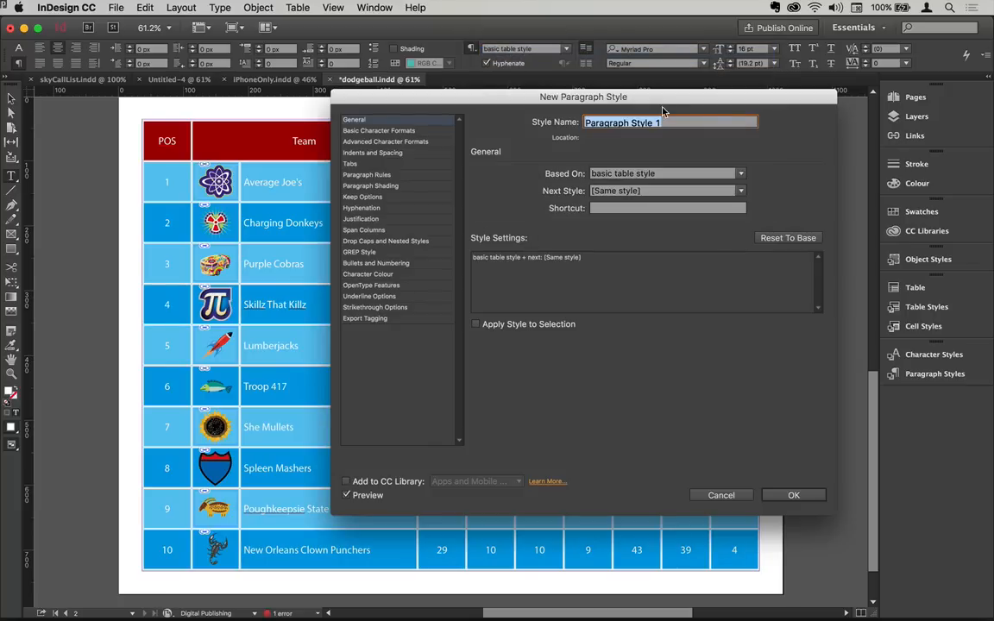
text(autonumber)
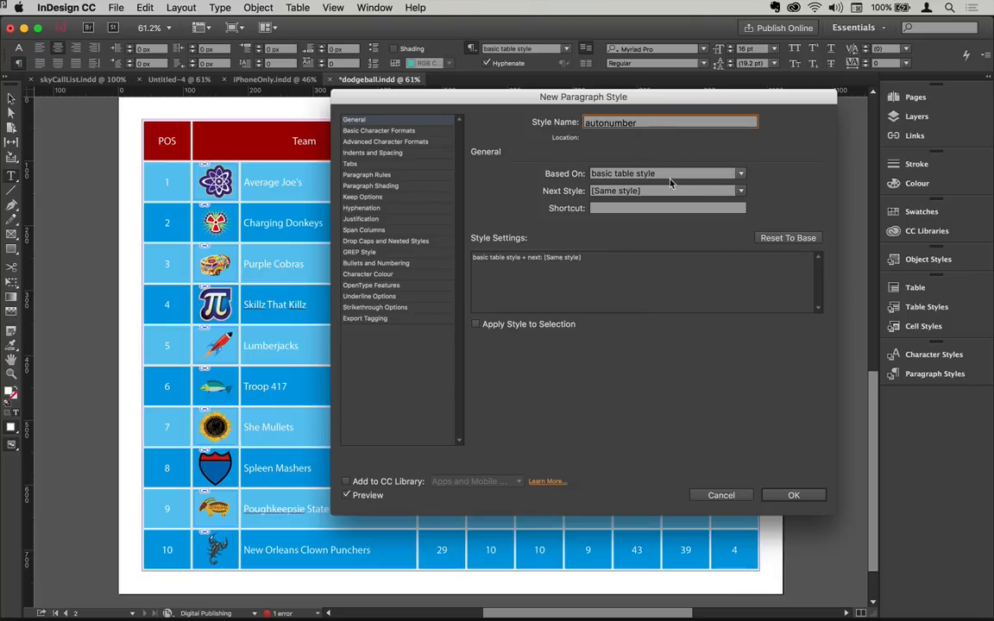
mouse_move(621, 181)
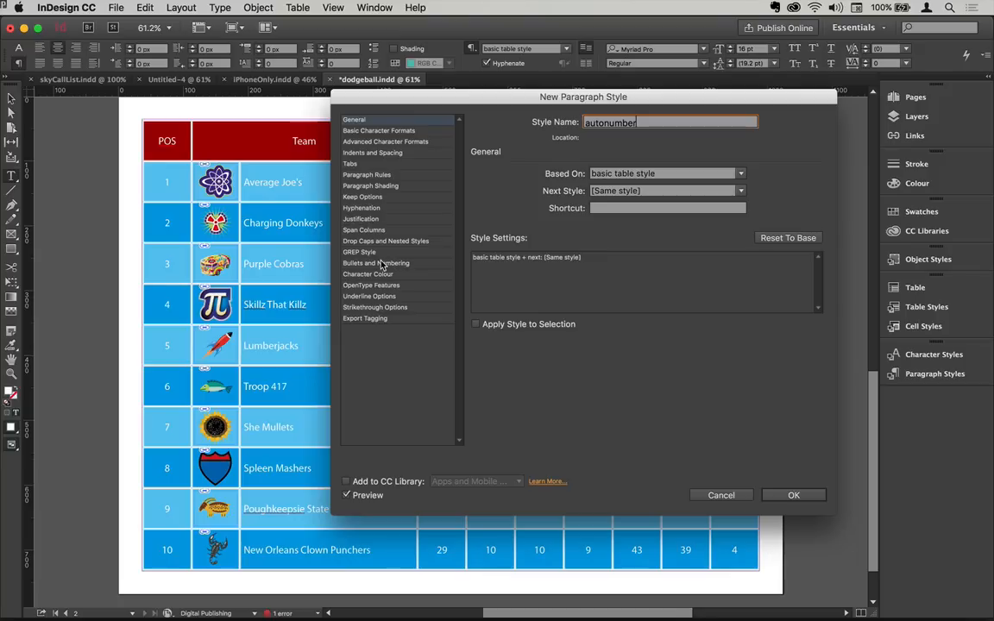
click(375, 264)
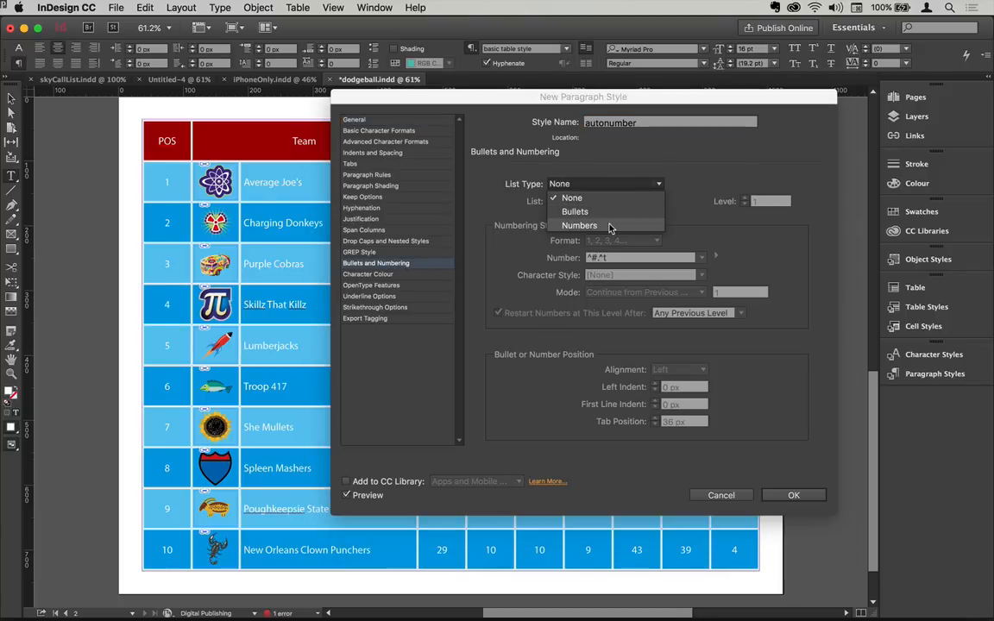
click(579, 225)
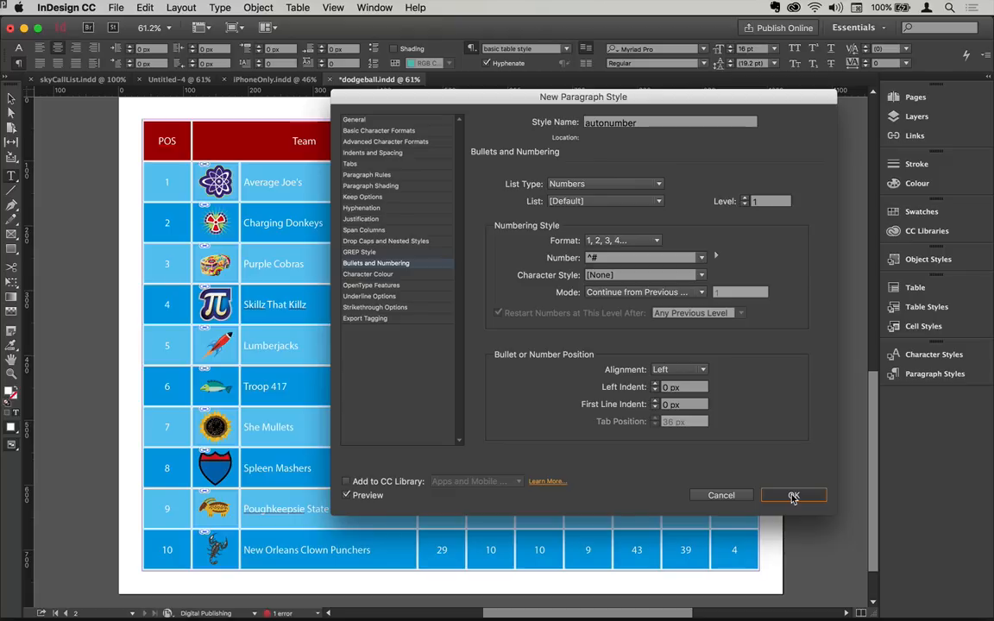
click(793, 494)
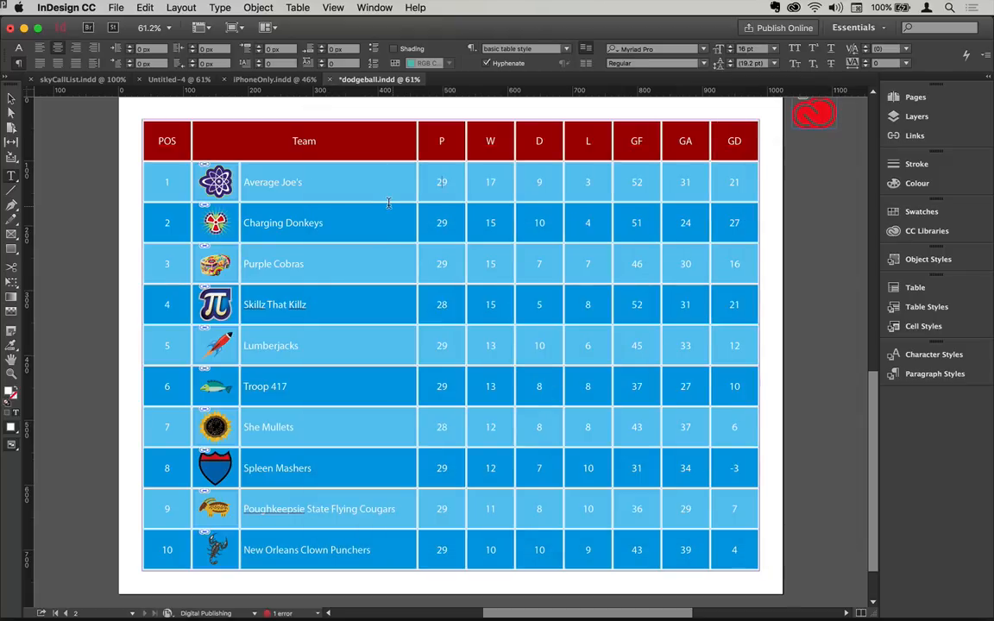
mouse_move(570, 54)
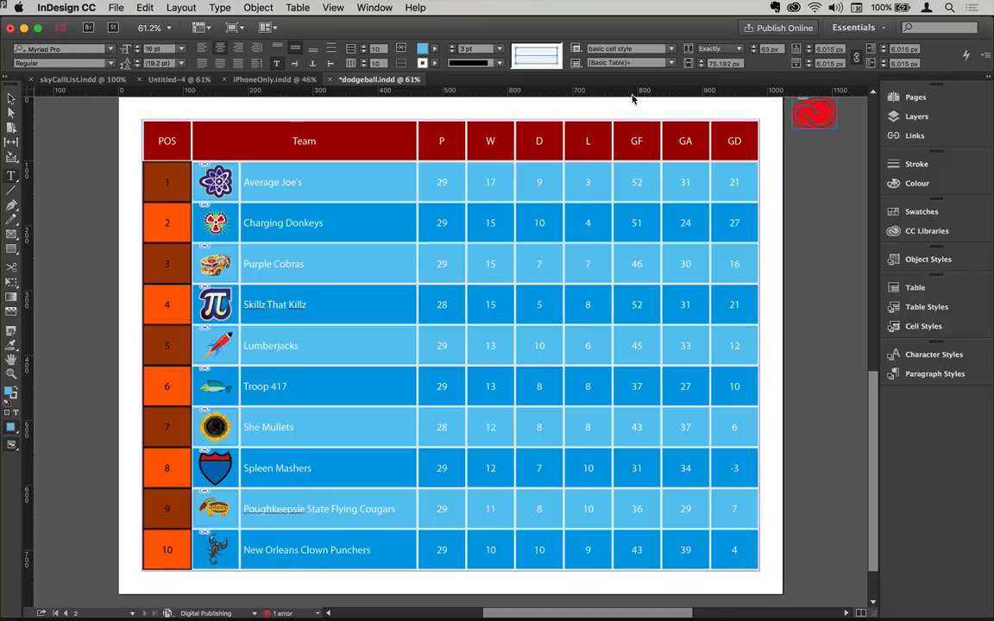
Step: Apply autonumber to the POS cells, then revert them to basic table style
click(935, 374)
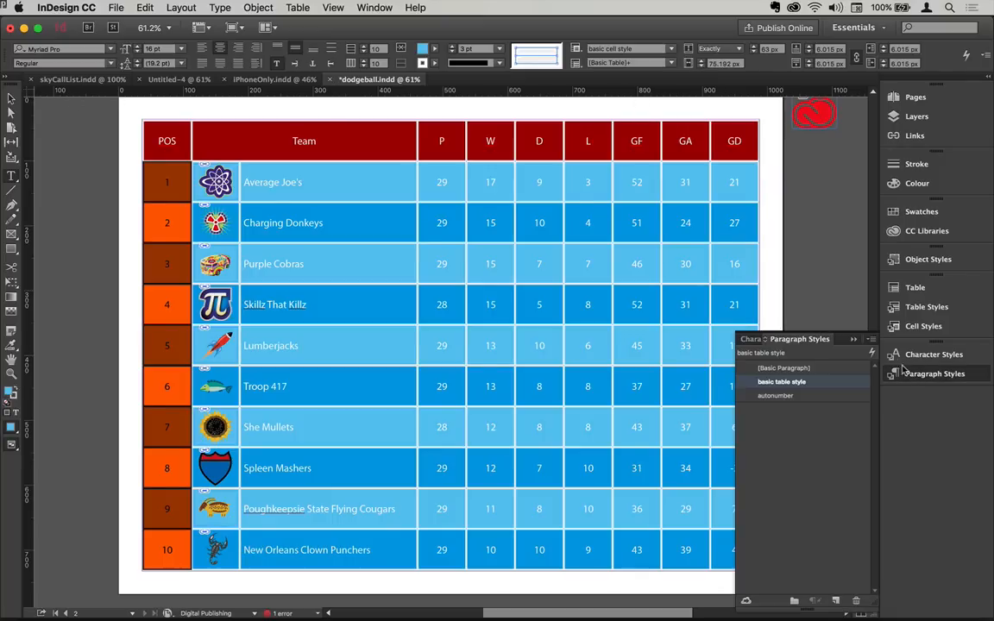
click(775, 396)
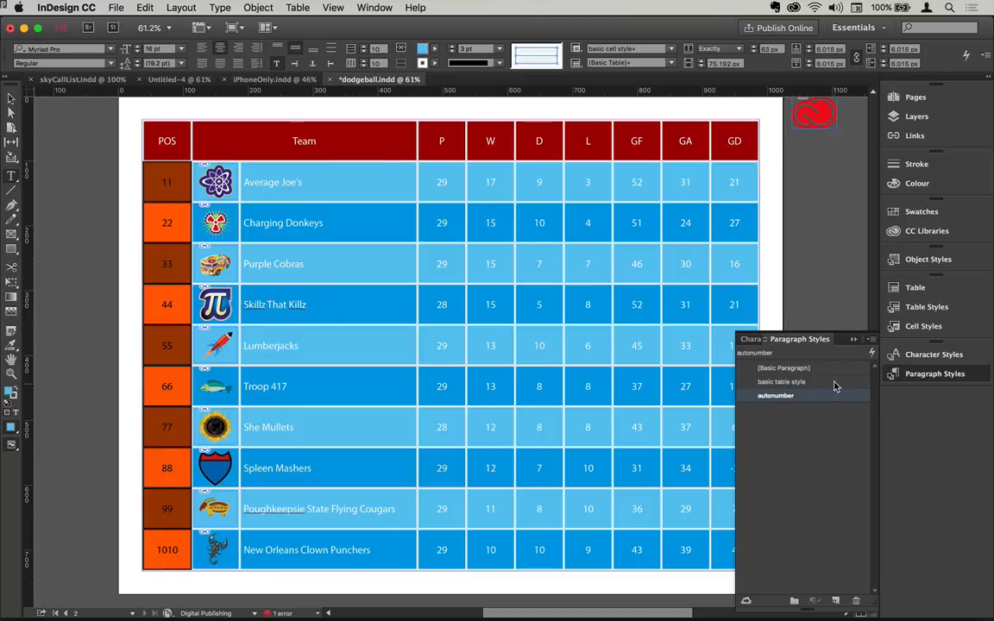
click(781, 381)
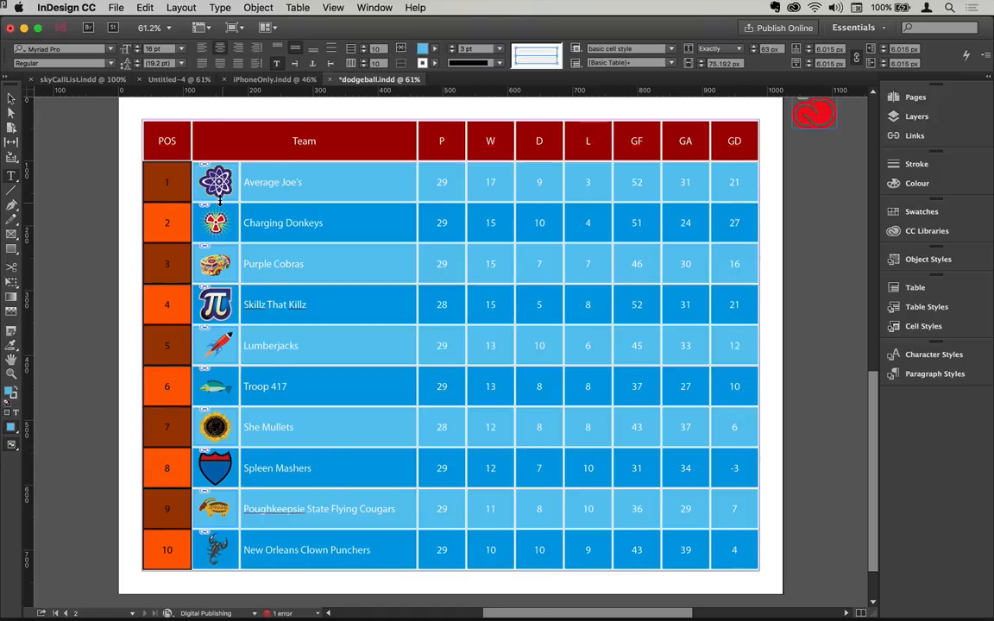
mouse_move(220, 200)
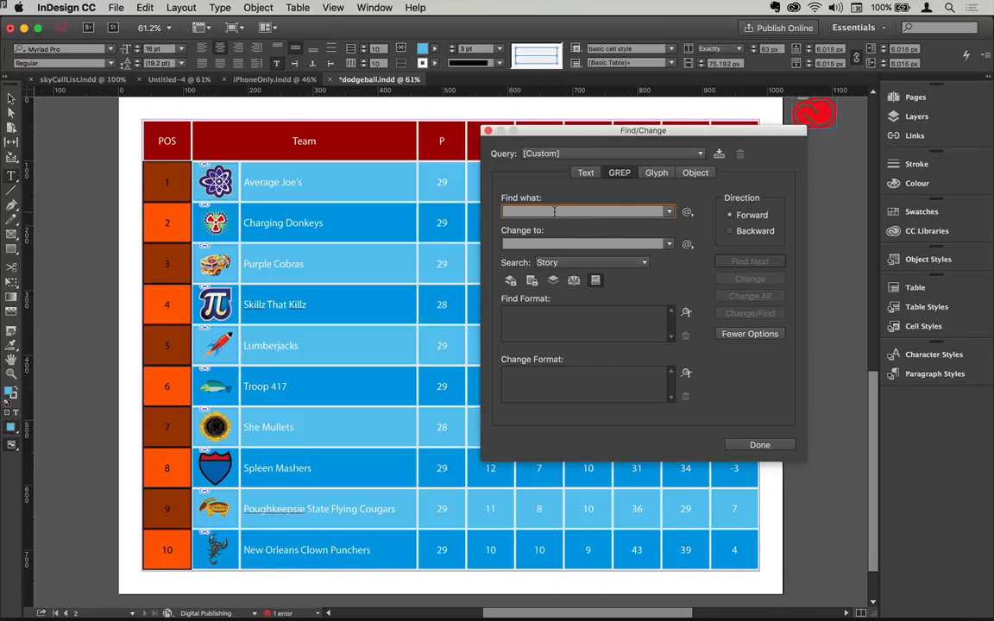
Step: Build the GREP Find what pattern \d*: any digit, repeated zero or more times
click(687, 212)
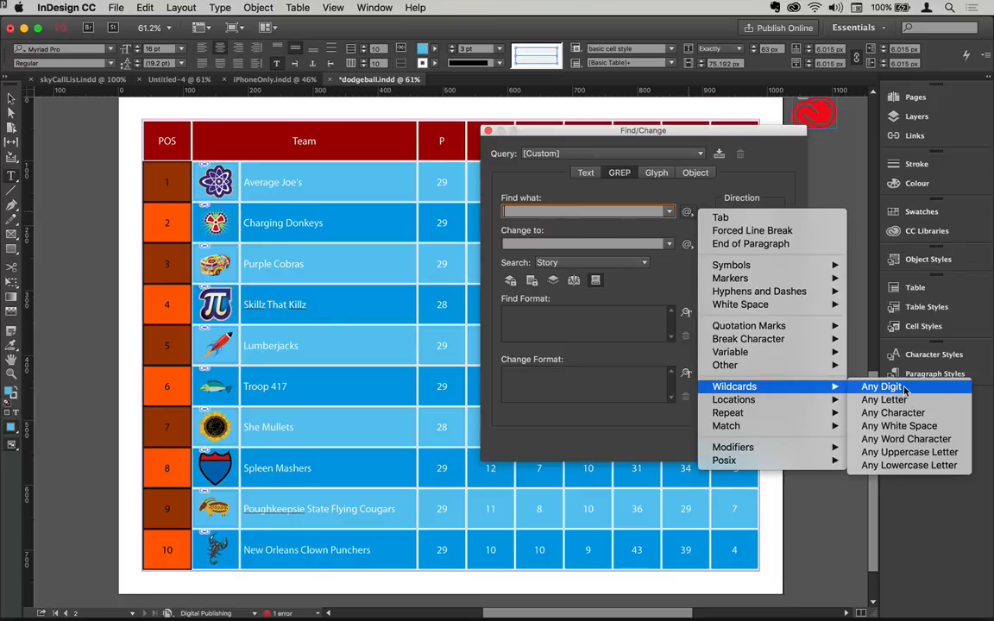
click(881, 385)
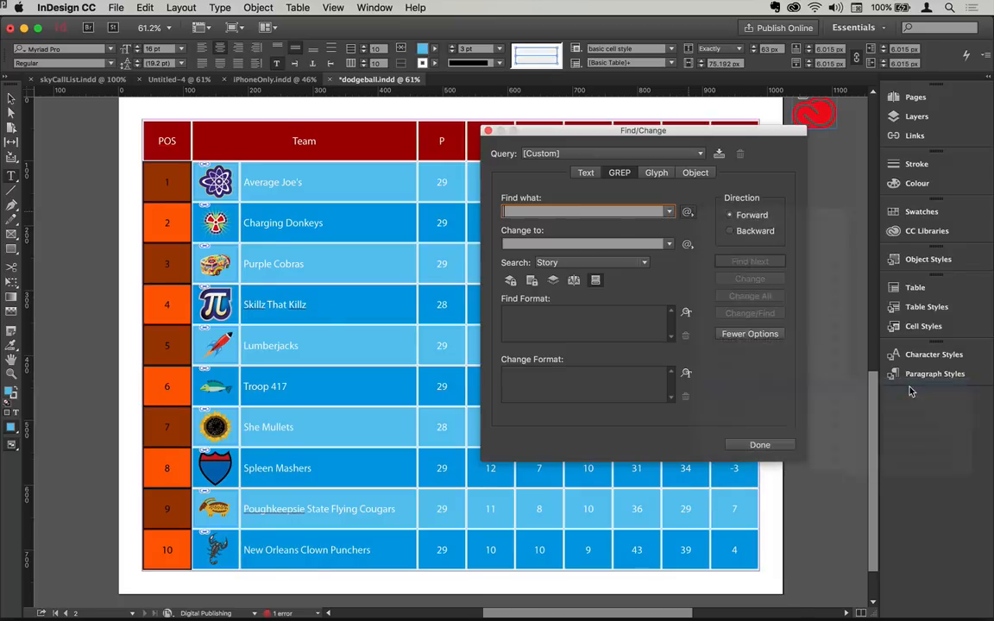
text(ld)
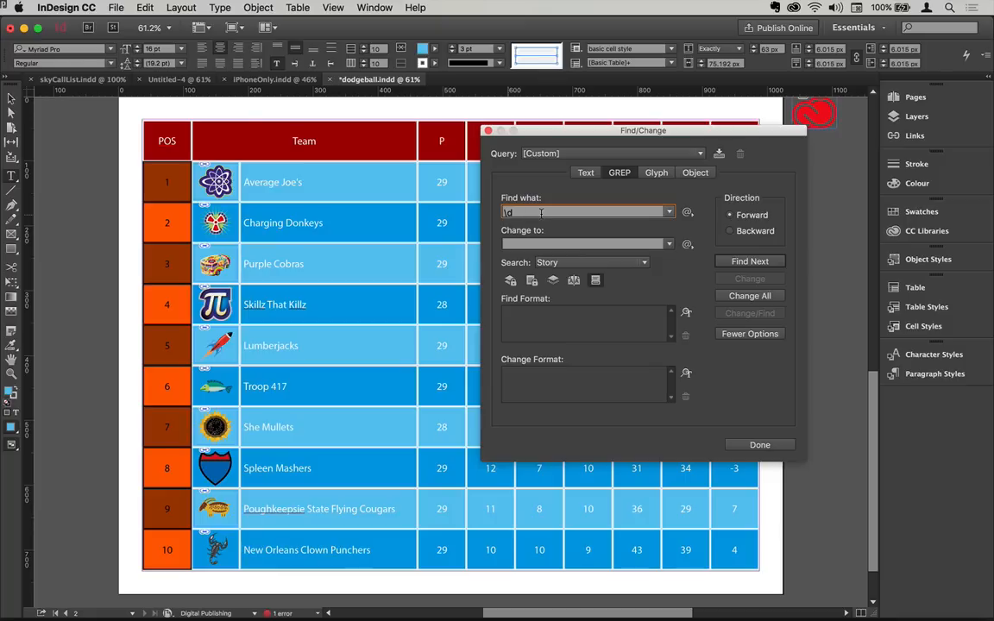
click(687, 212)
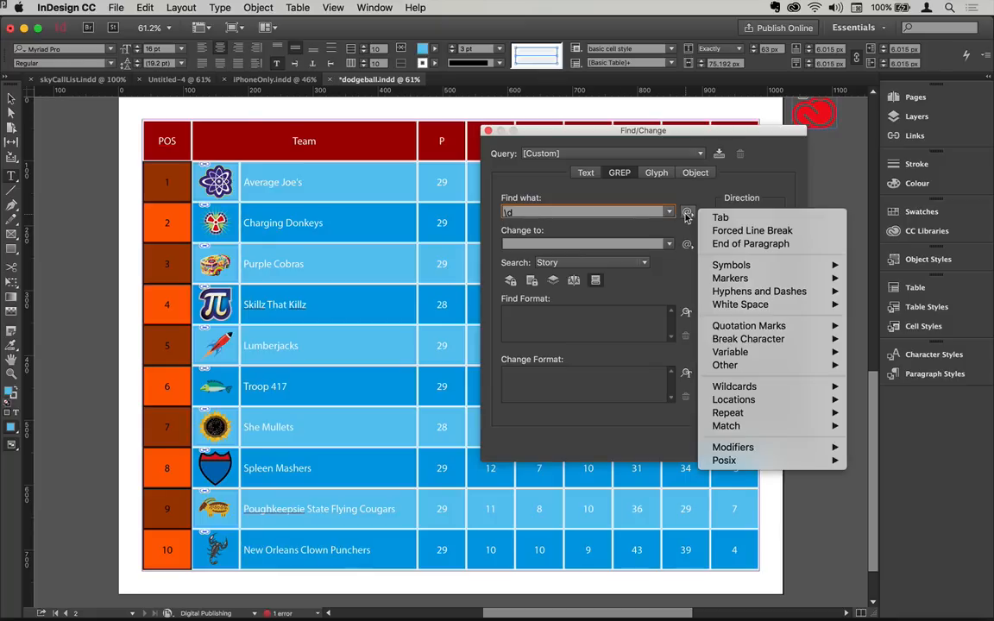
click(727, 412)
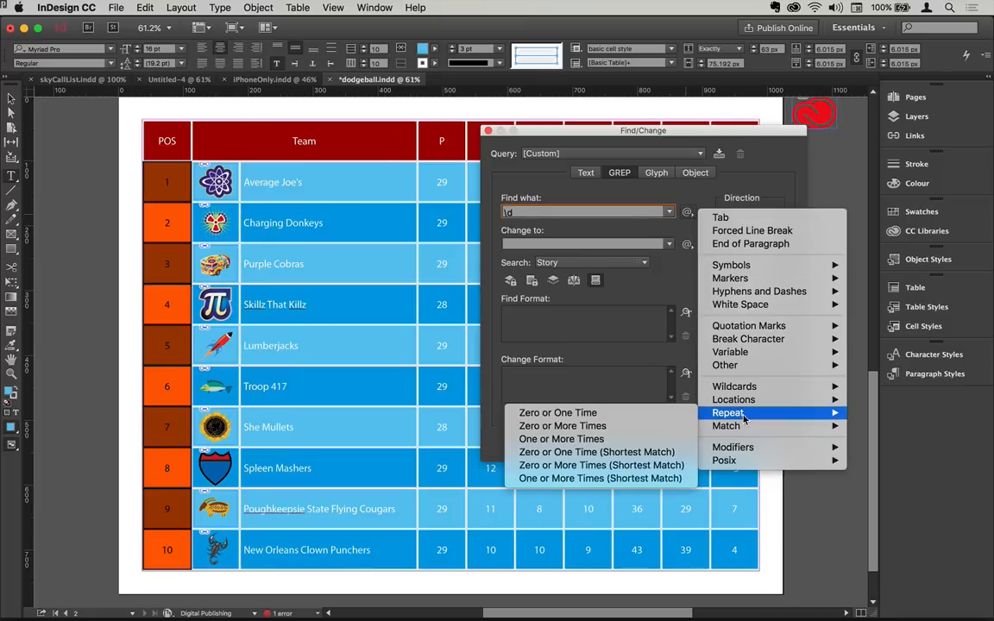
mouse_move(562, 425)
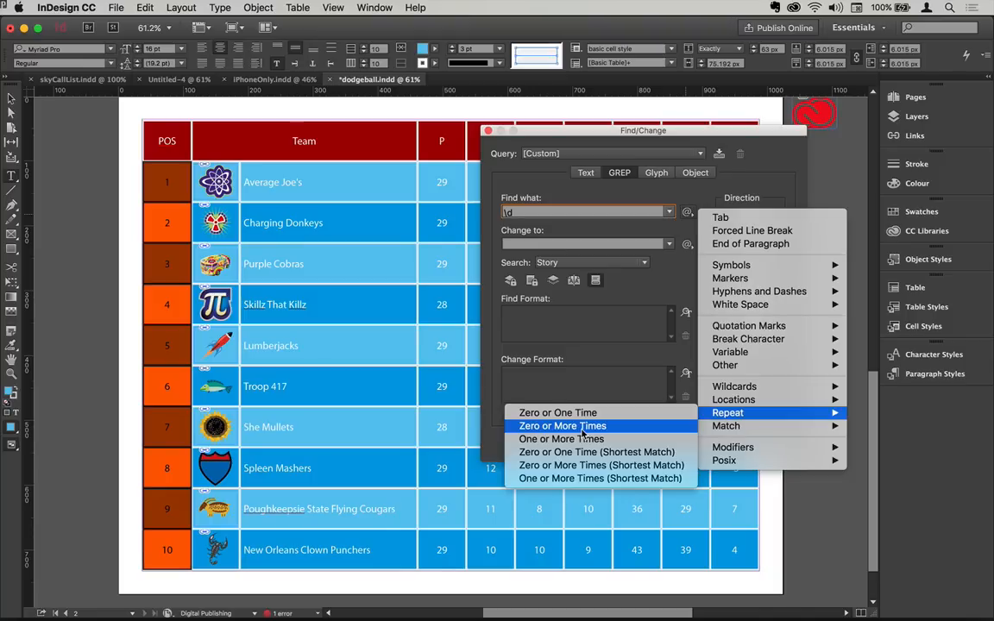
click(562, 425)
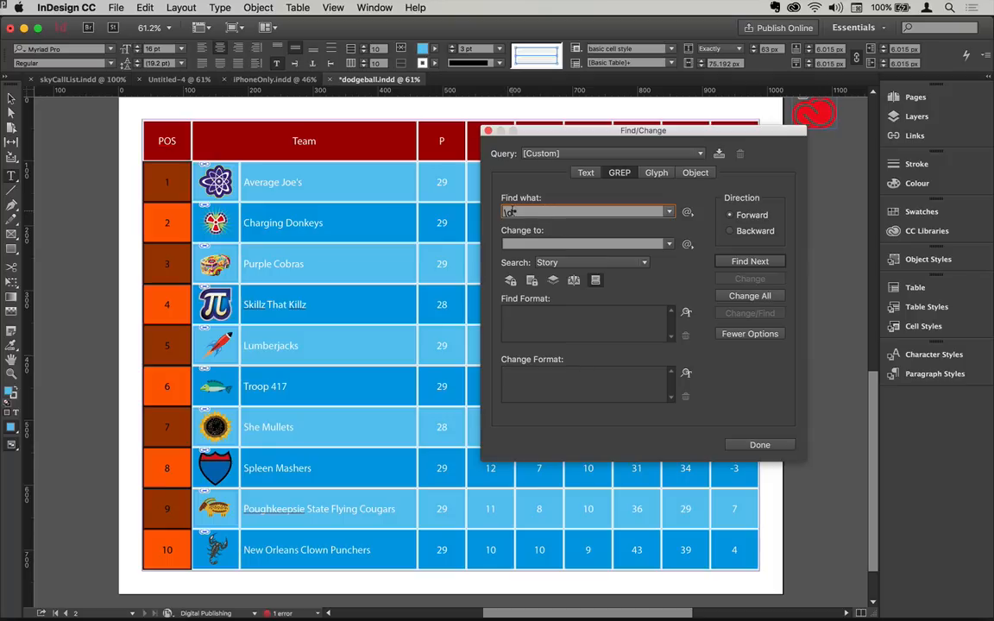
mouse_move(687, 244)
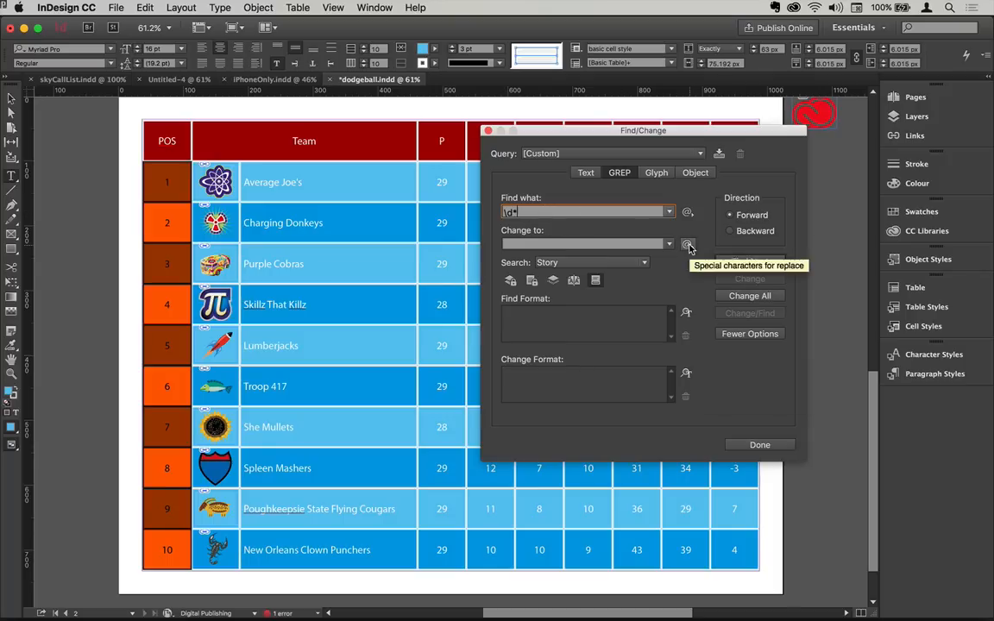
click(688, 245)
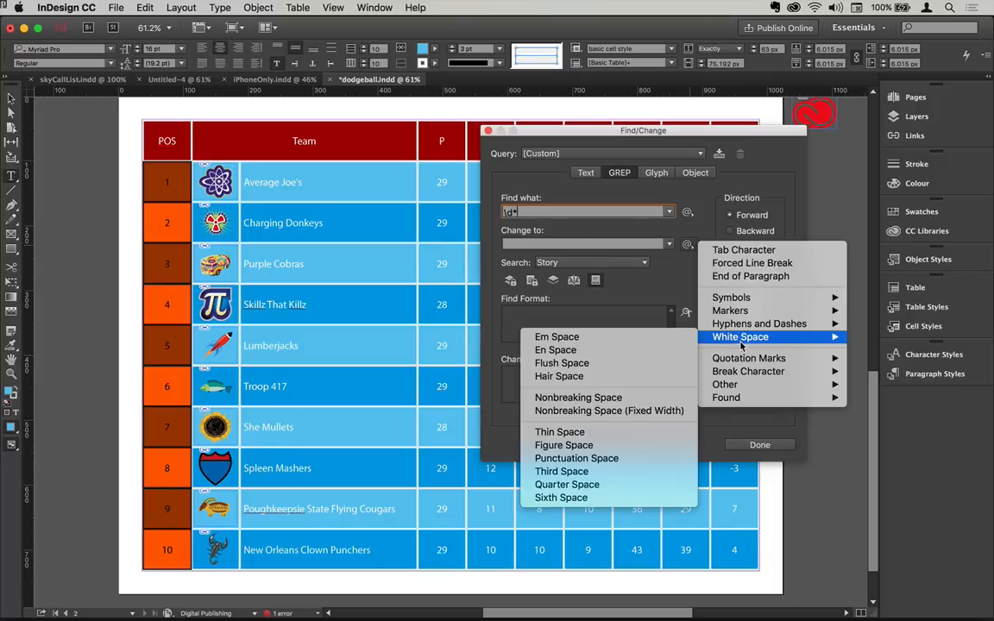
mouse_move(559, 431)
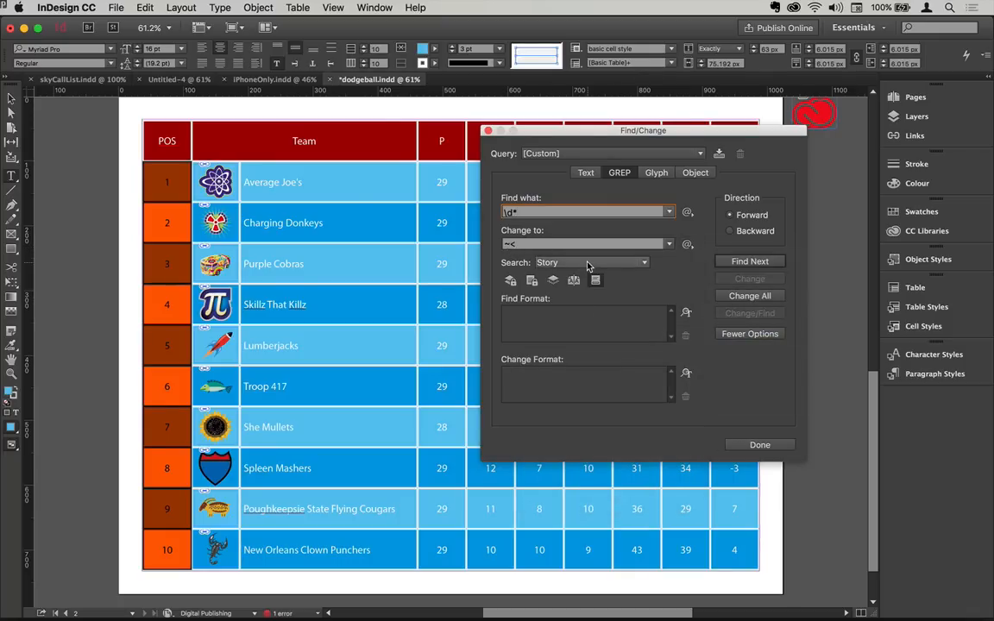
Step: Search only the selected POS cells and Change All ten numbers, then close Find/Change
click(591, 263)
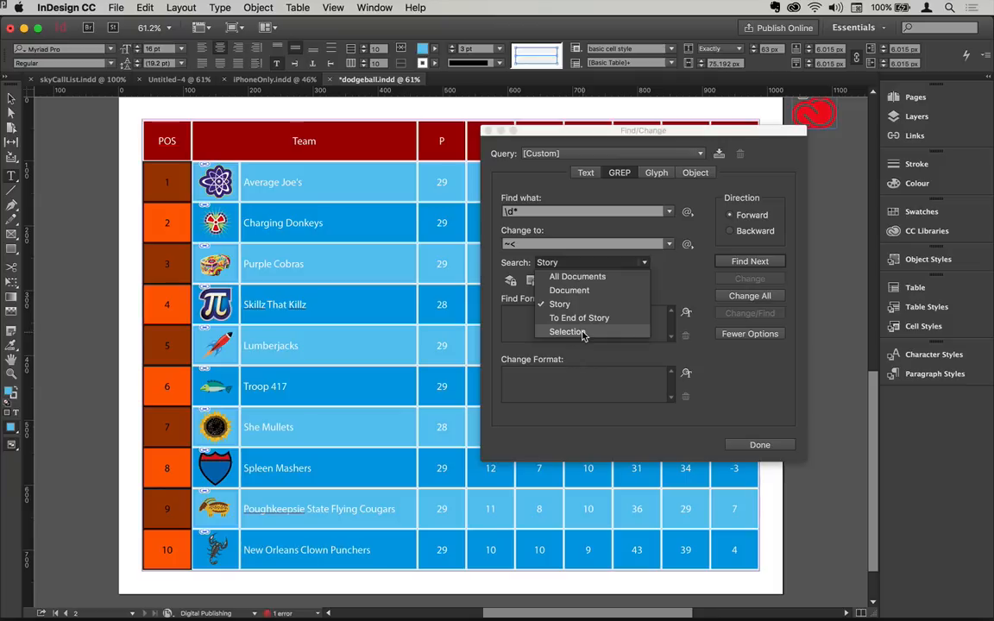
click(567, 332)
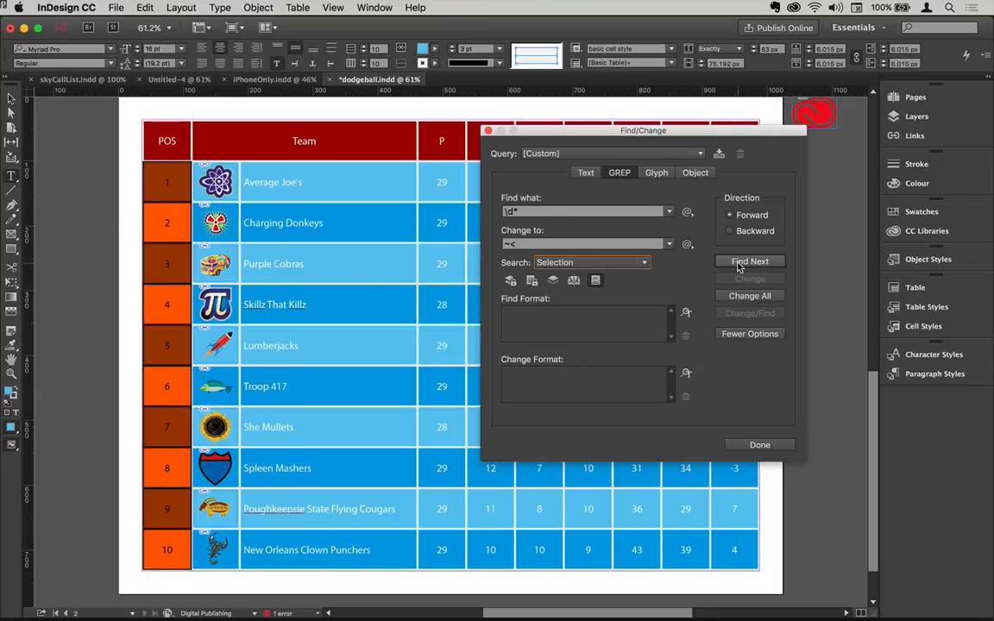
click(749, 262)
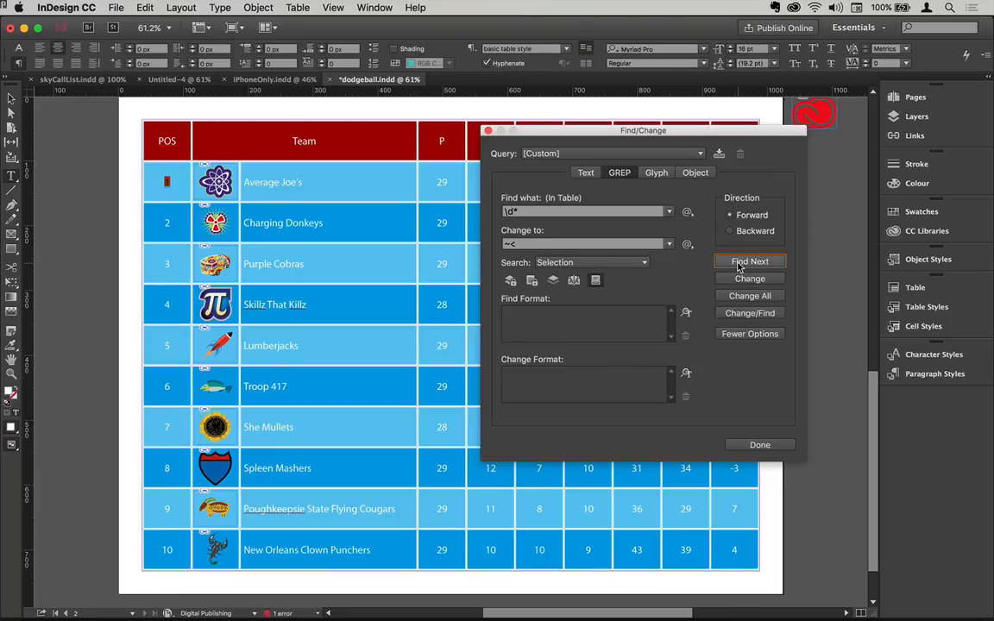
click(748, 261)
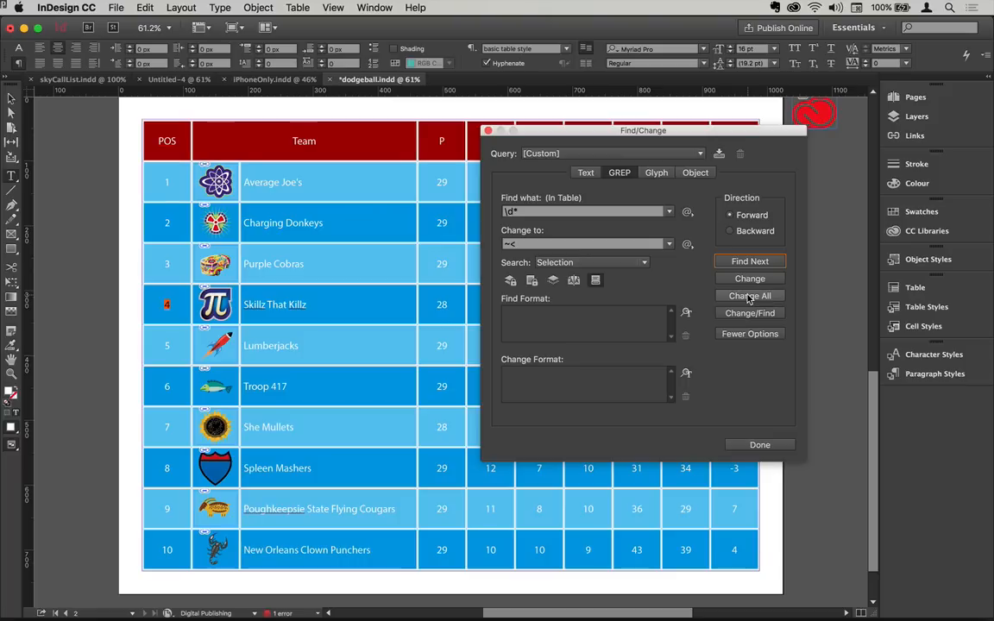
click(750, 295)
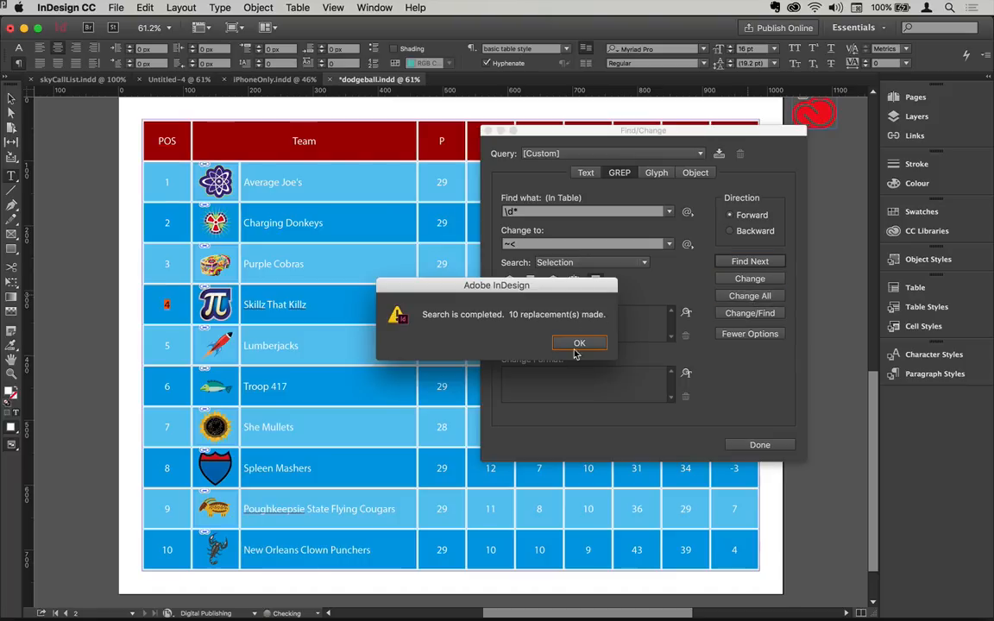
click(579, 342)
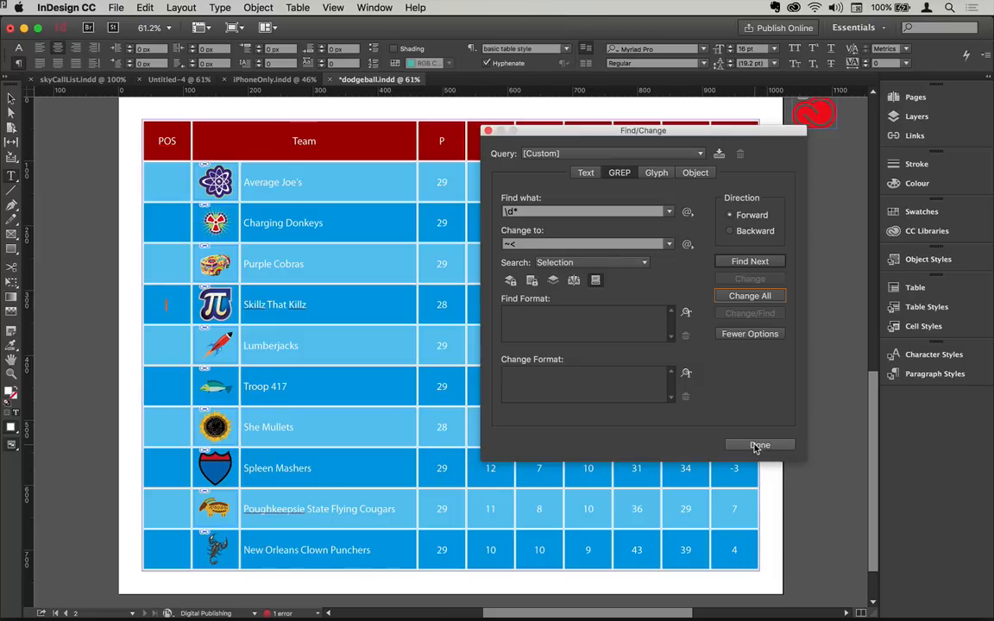
click(759, 445)
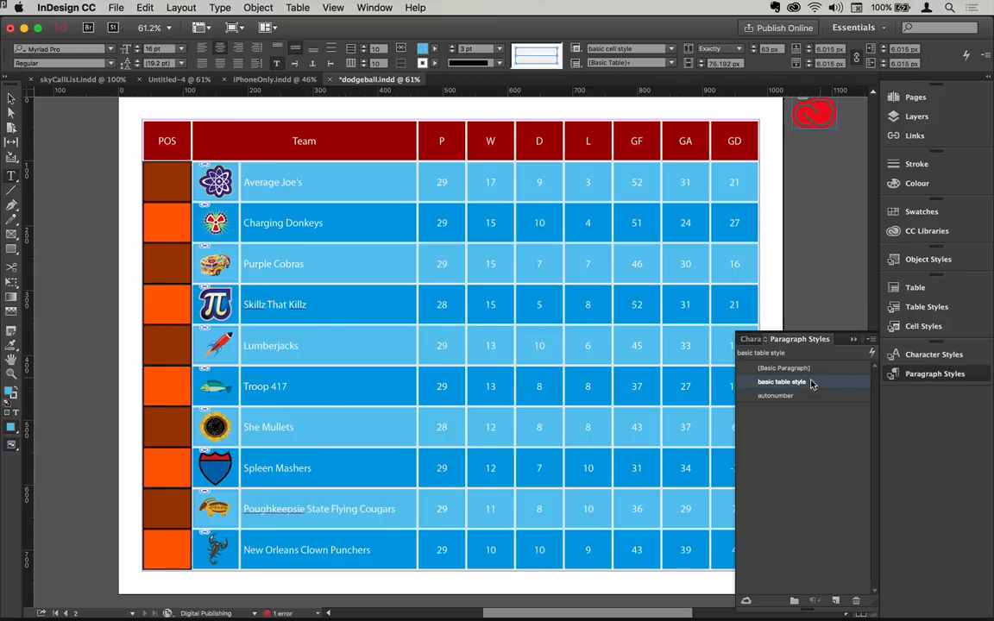
mouse_move(771, 442)
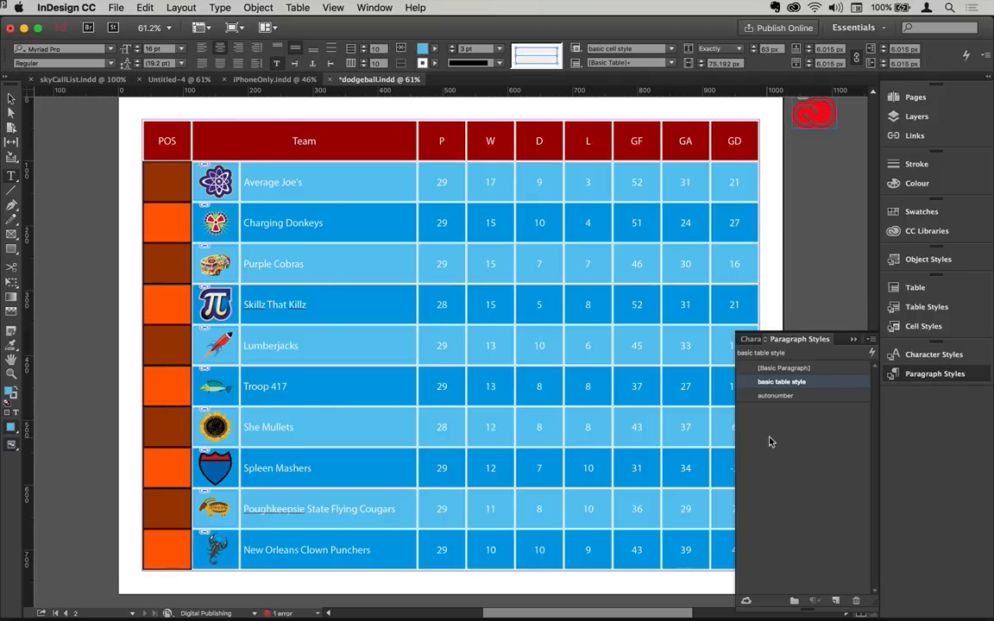
Step: Apply the autonumber paragraph style to the selected empty POS cells
click(775, 395)
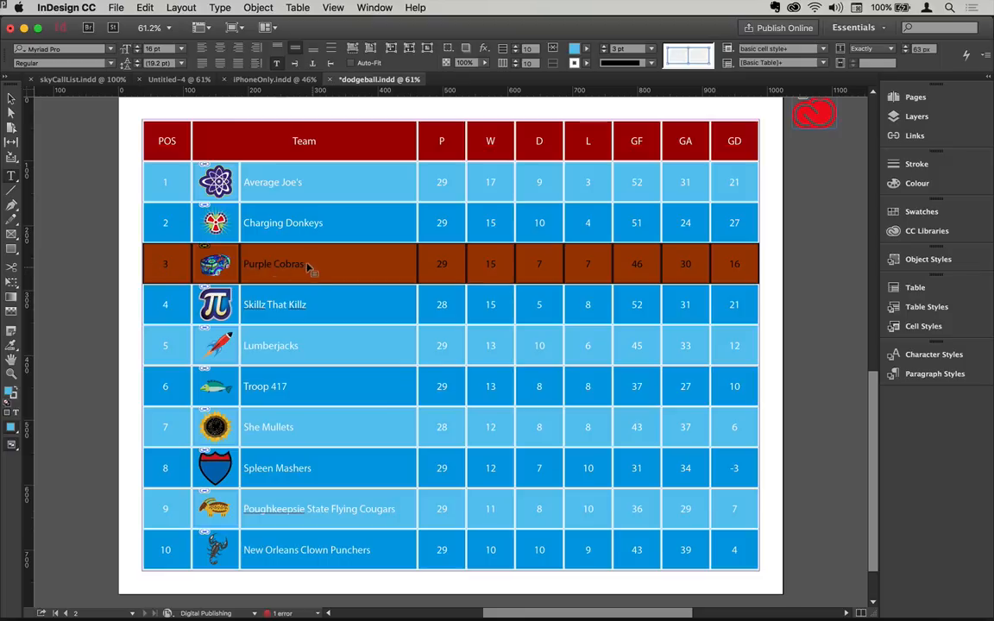
mouse_move(311, 254)
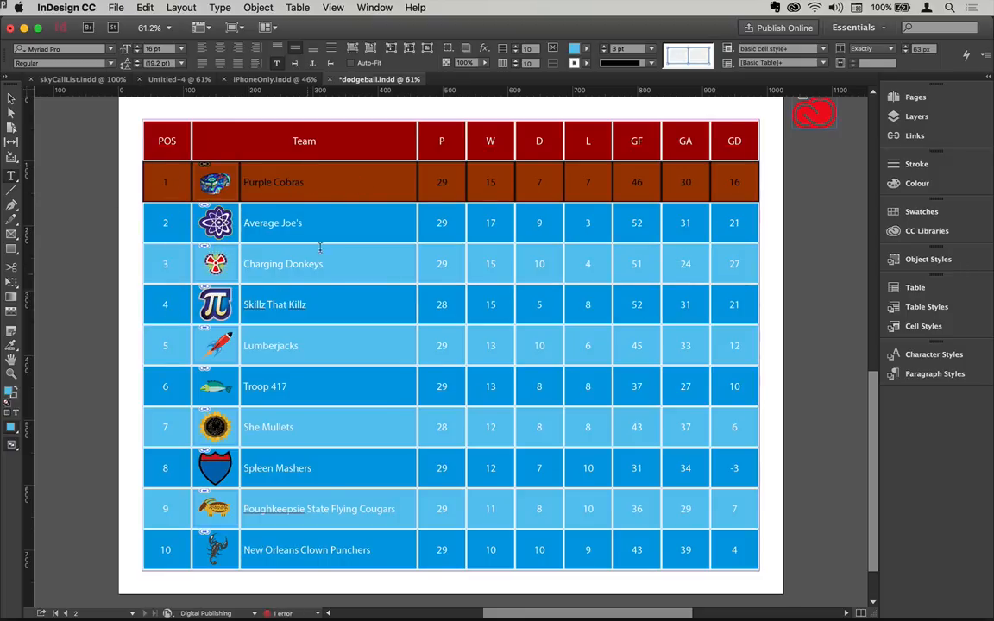
mouse_move(344, 557)
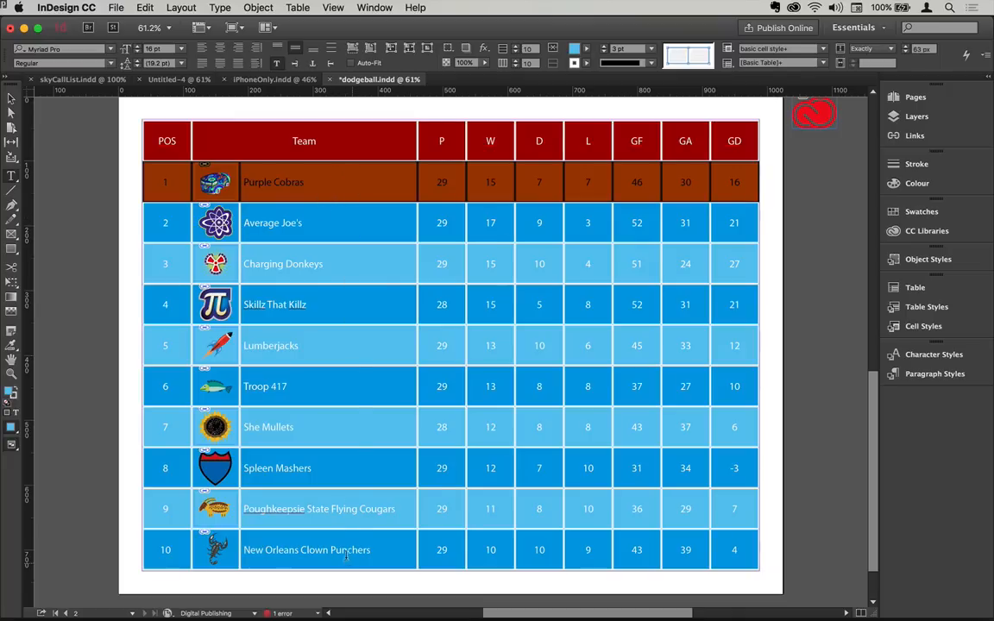